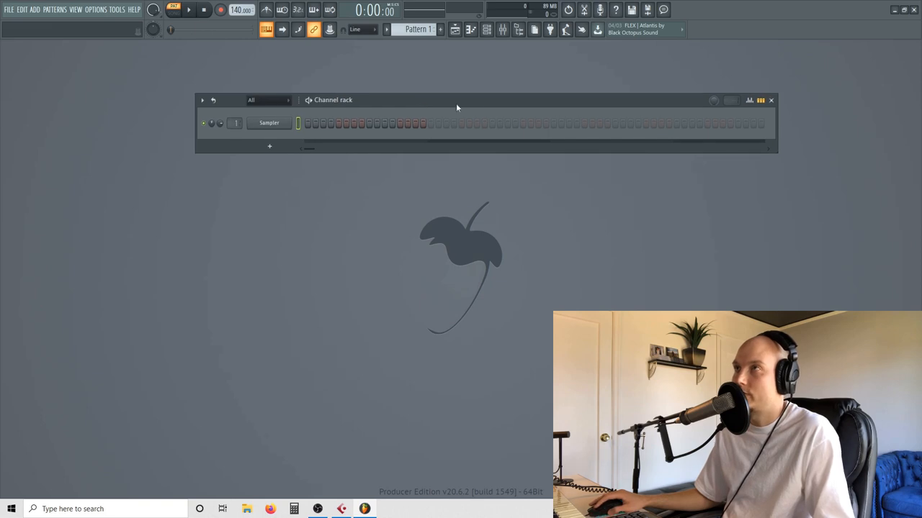
mouse_move(443, 111)
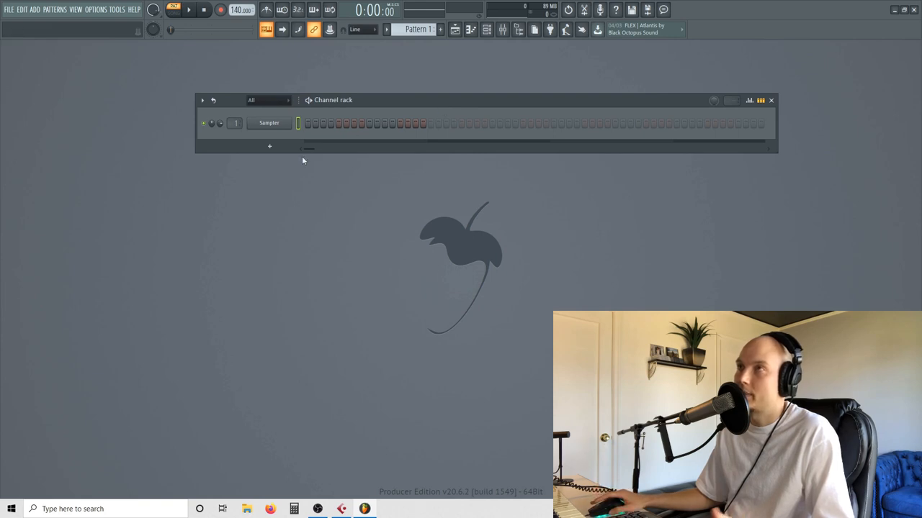
mouse_move(234, 142)
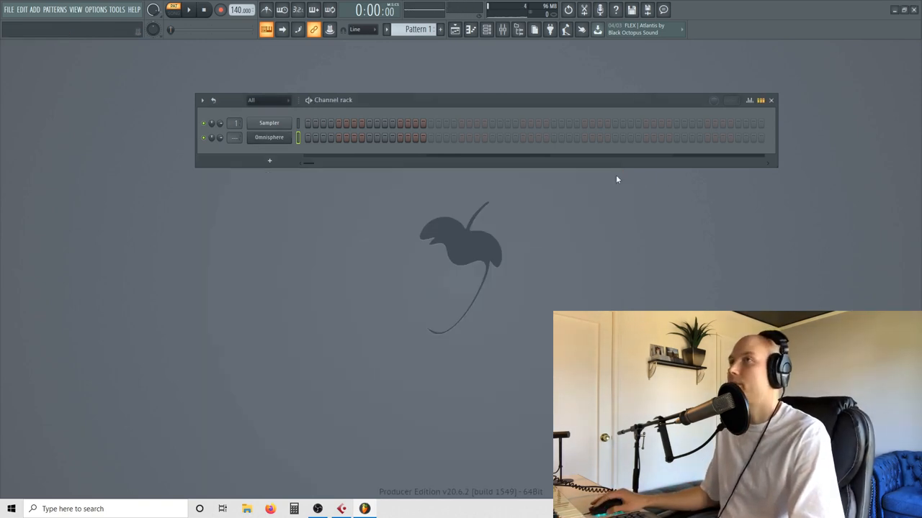
Step: Open the mixer and piano roll, then tap the tempo from 140 to about 86 BPM
click(487, 29)
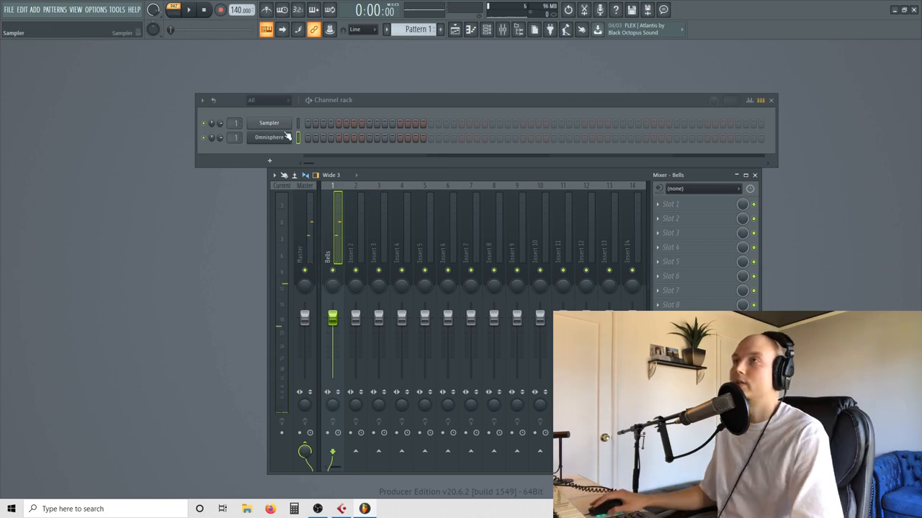
click(269, 136)
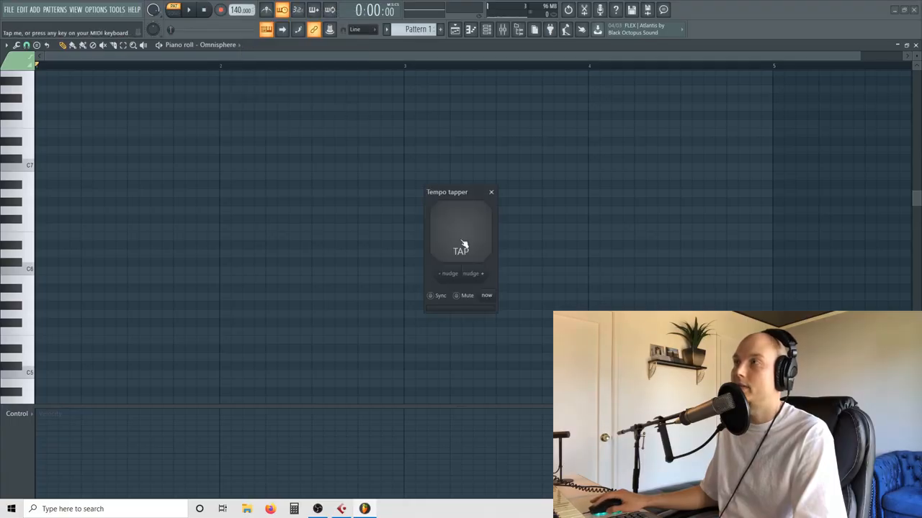
click(460, 232)
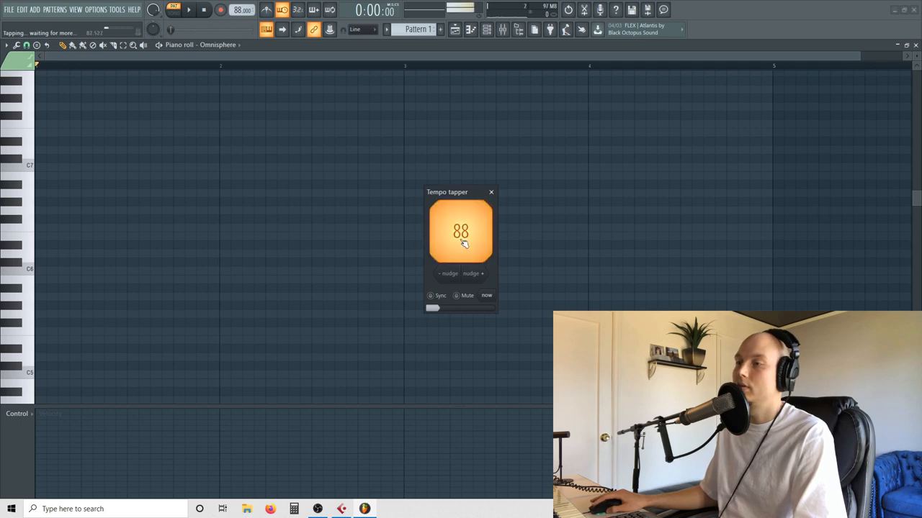
click(221, 10)
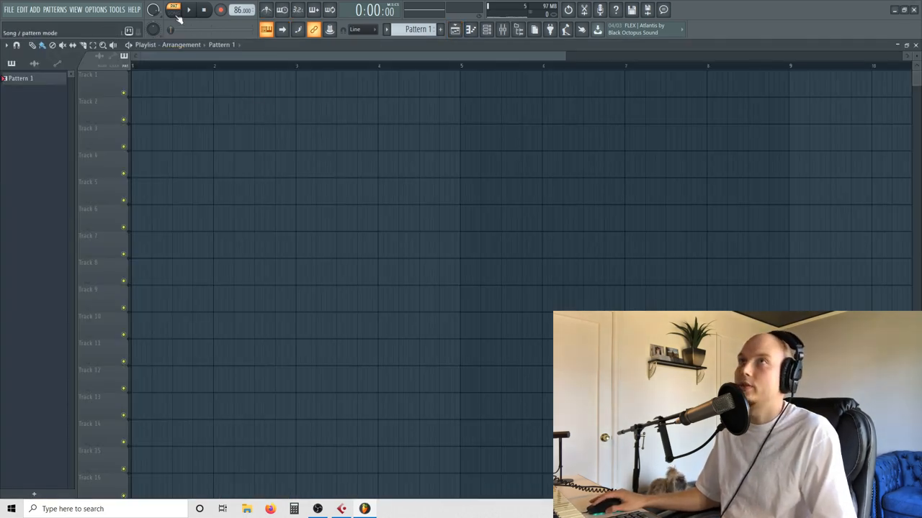
Step: Raise the tempo to 89 BPM and load 'Heartbeat of the Orchestron' into Omnisphere #2
drag(134, 83, 295, 83)
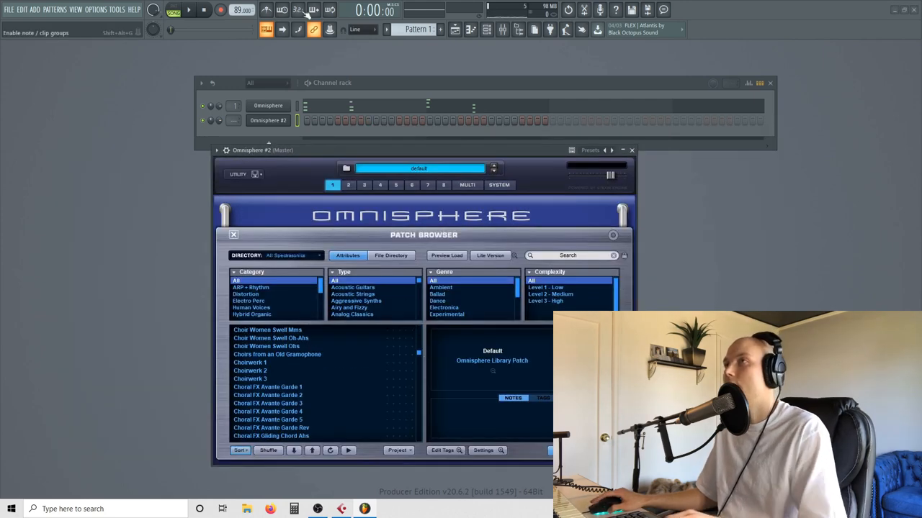
click(189, 9)
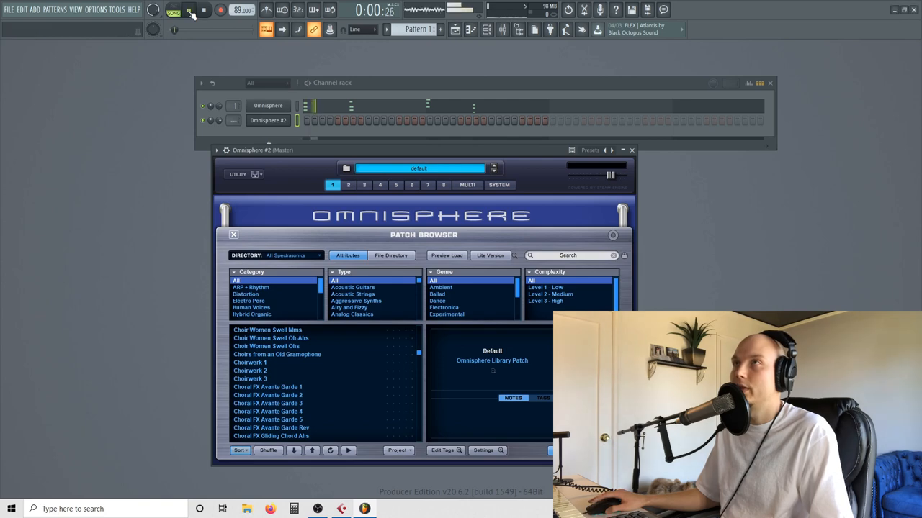
scroll(down, 3)
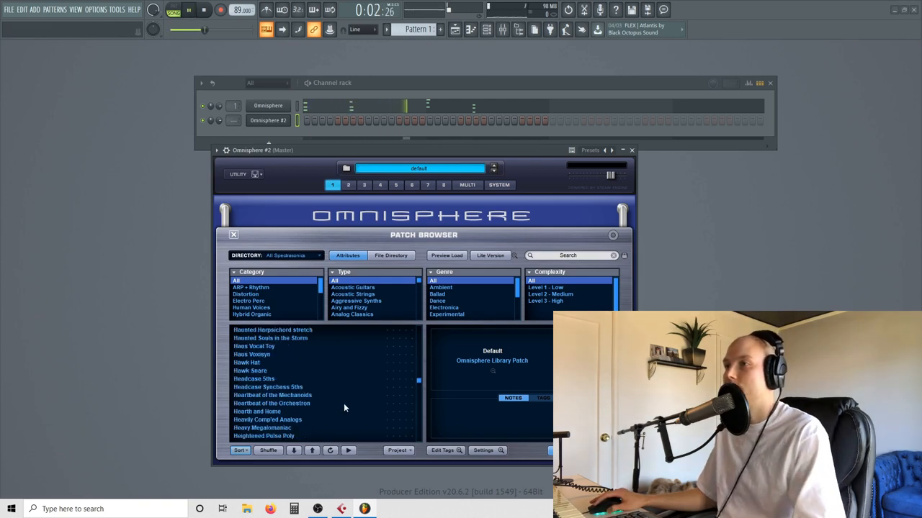
click(271, 403)
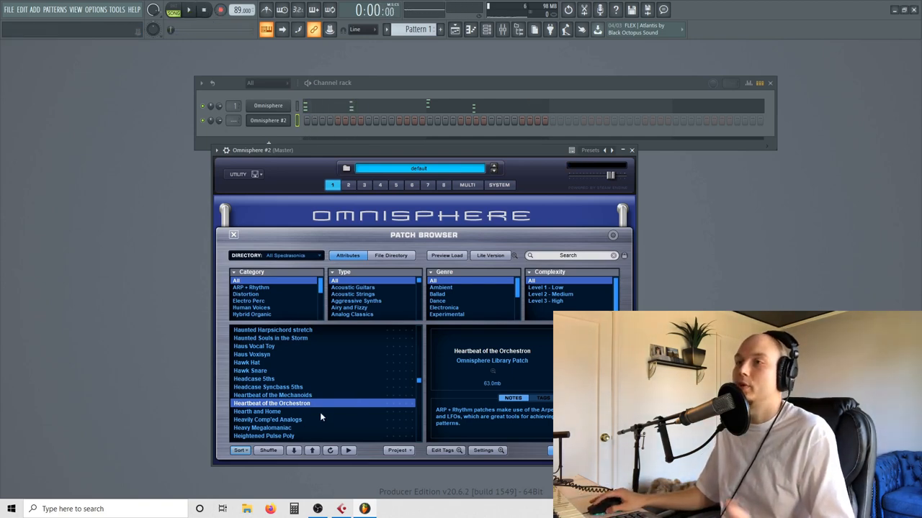
mouse_move(469, 67)
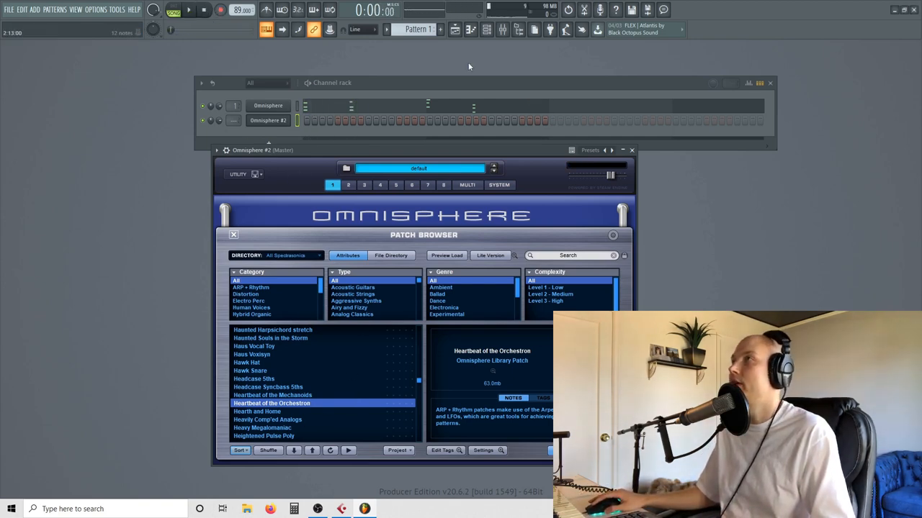
Step: Record an Omnisphere #2 melody into Pattern 2 and adjust the patch's Chorus Echo effect
click(430, 29)
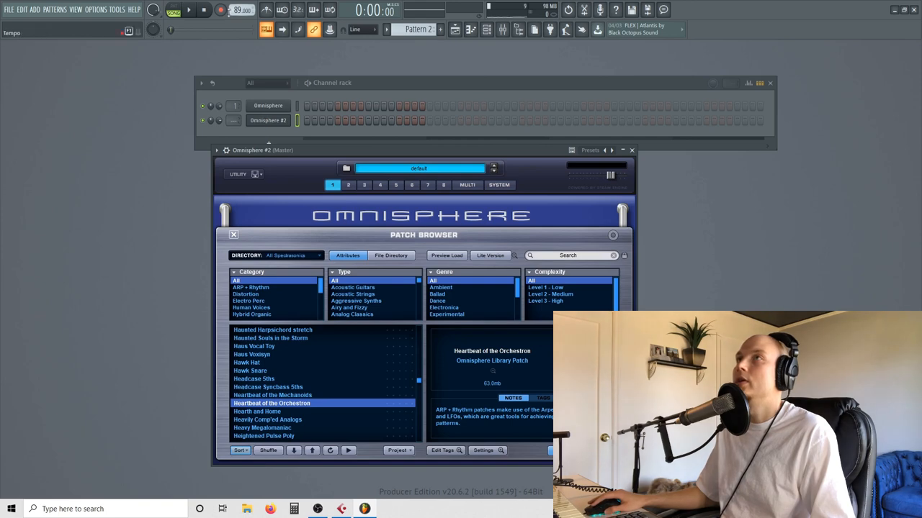
click(203, 10)
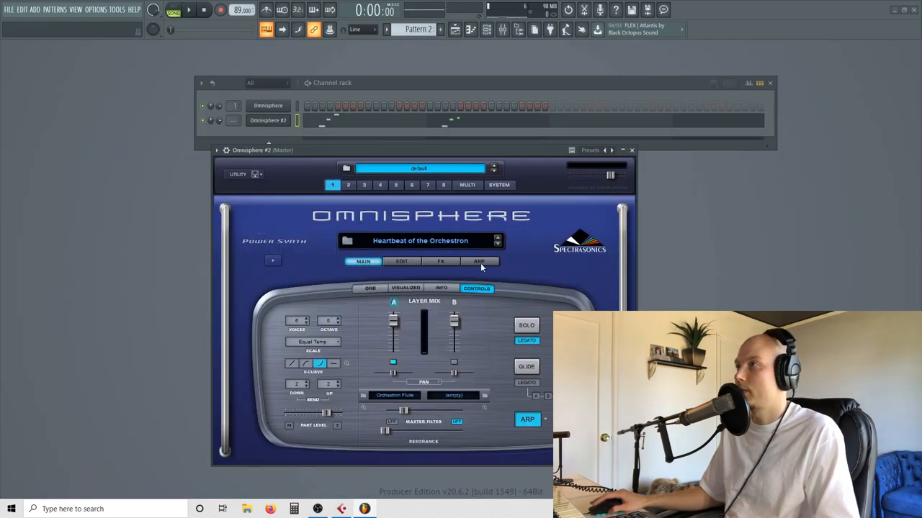
click(441, 261)
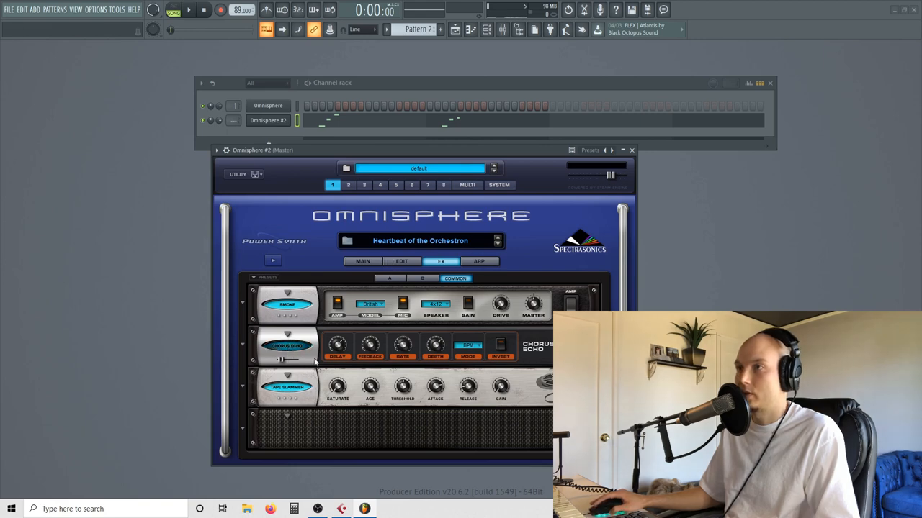
click(189, 9)
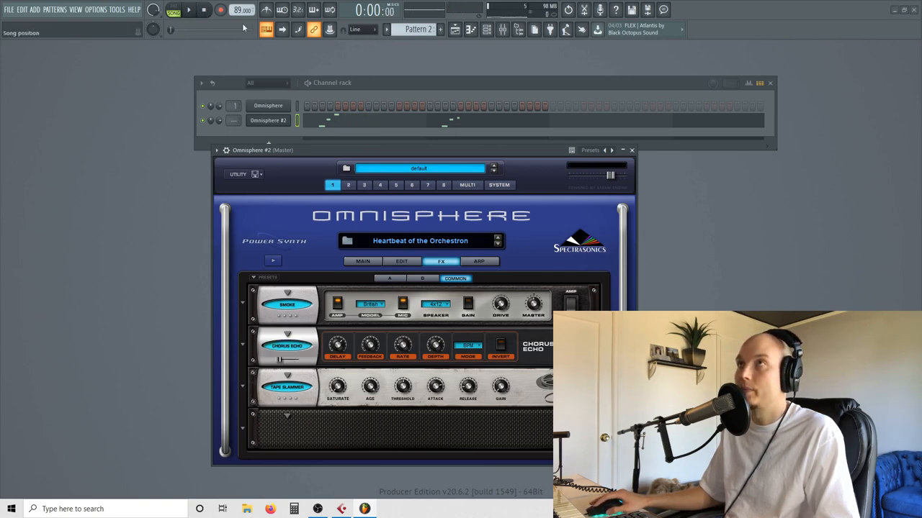
click(189, 10)
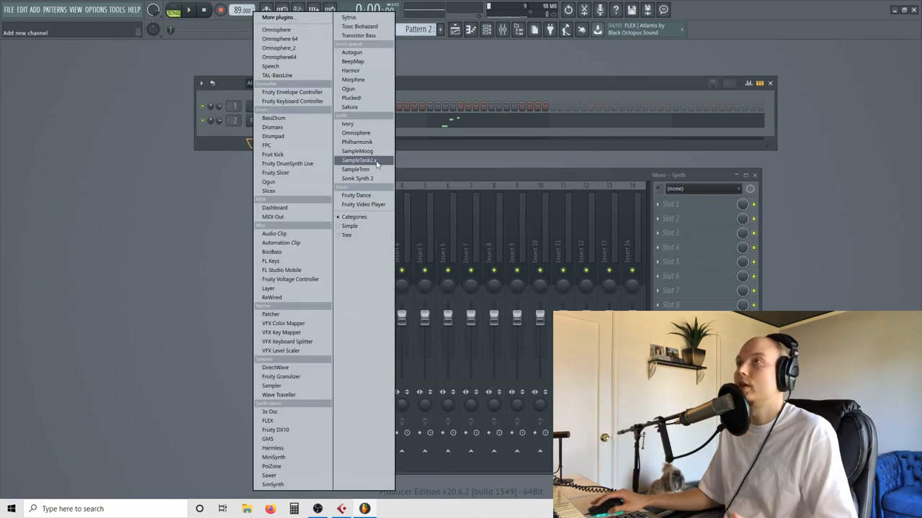
Step: Add a SampleTank2.x channel, record chords in Pattern 3, and vary their note velocities
click(358, 160)
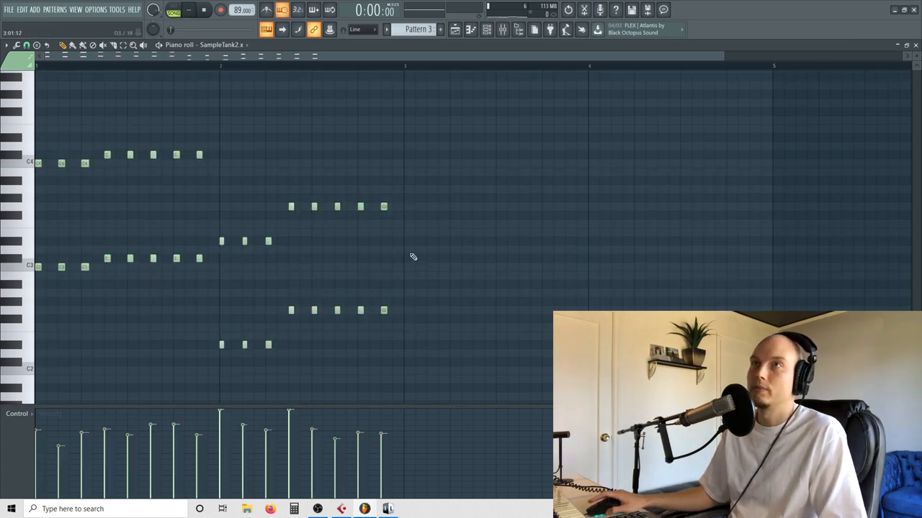
click(189, 9)
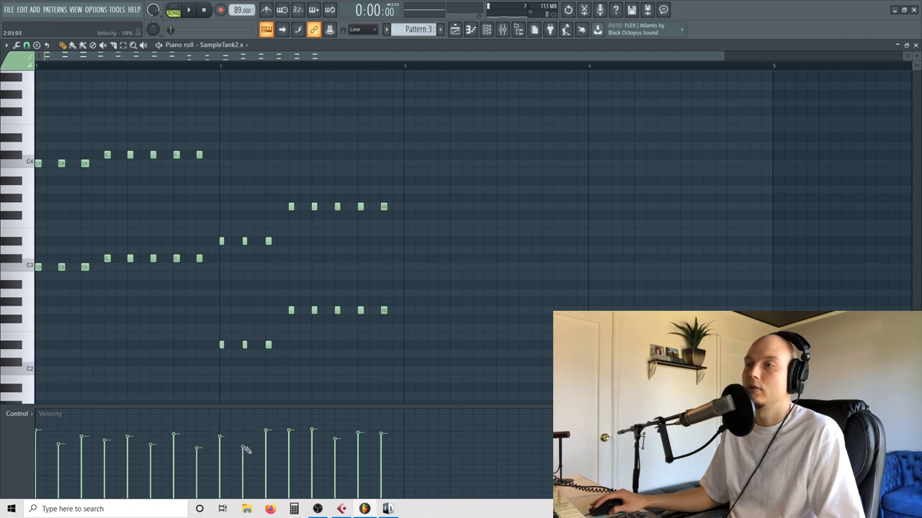
drag(244, 450, 353, 436)
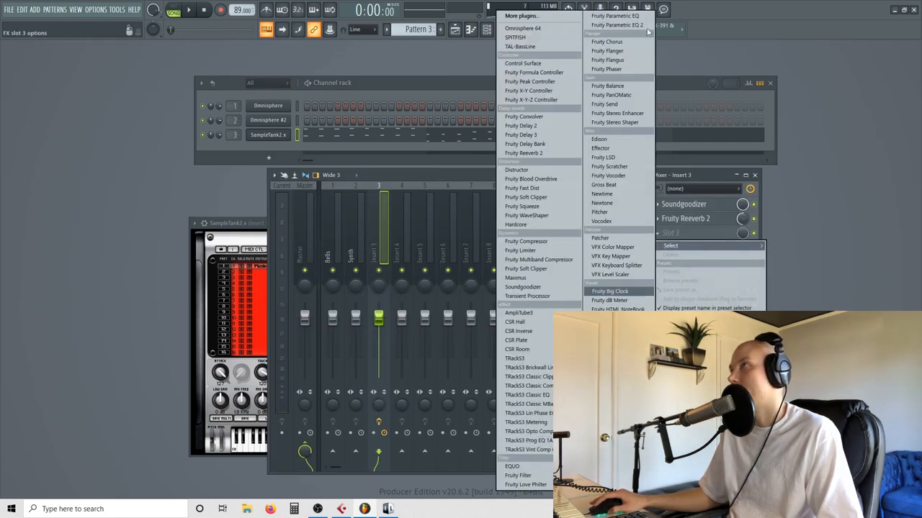
Step: Load Soundgoodizer and Fruity Reeverb 2 onto SampleTank's mixer Insert 3
click(615, 25)
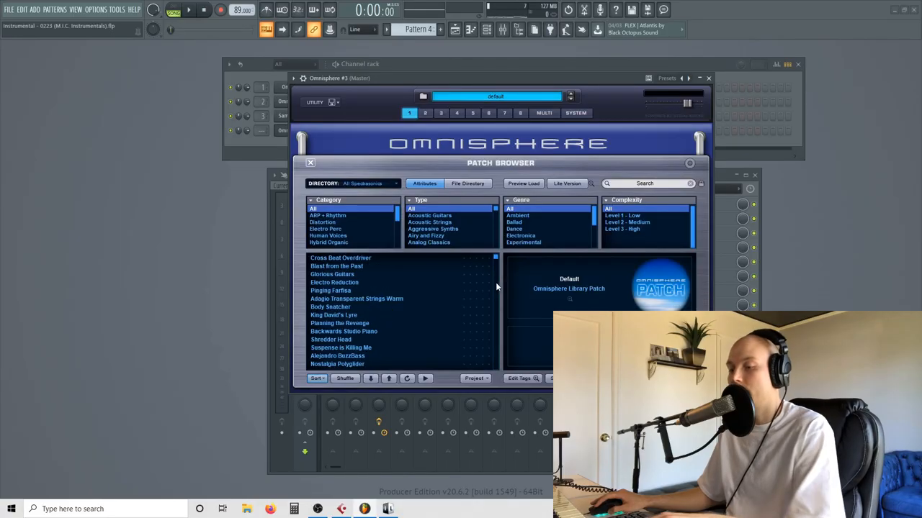
Step: Load King David's Lyre on Omnisphere #3 and play back its Pattern 4 notes
click(333, 314)
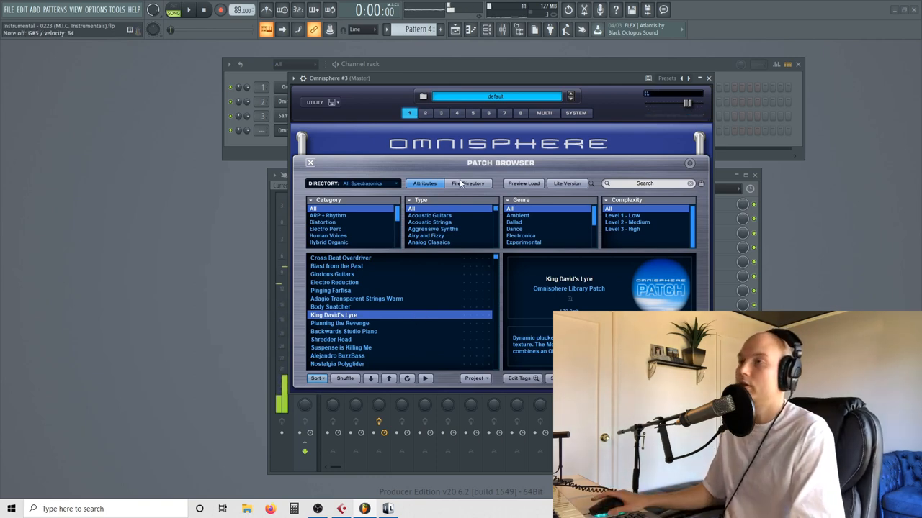
mouse_move(449, 194)
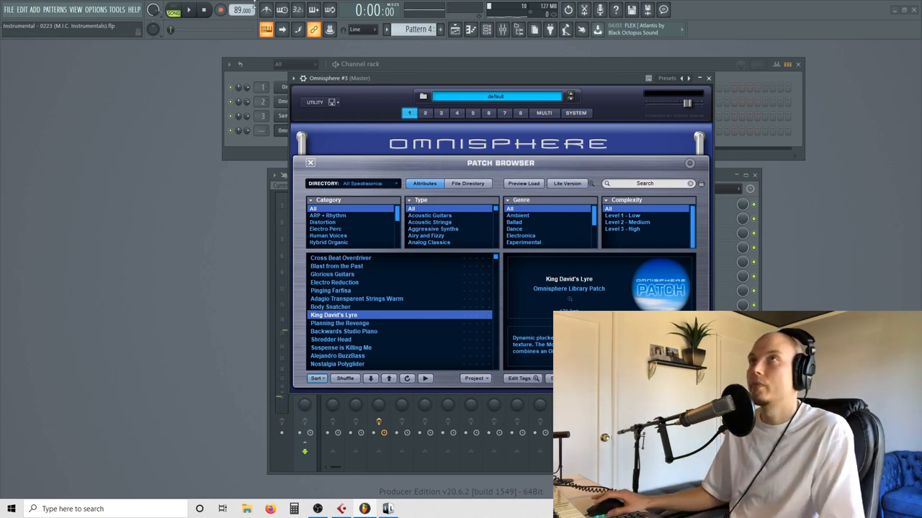
click(189, 9)
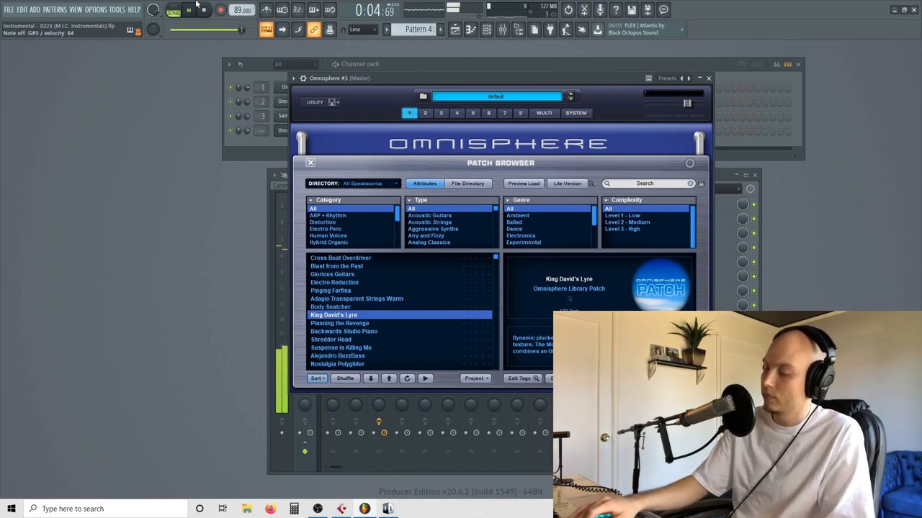
click(202, 9)
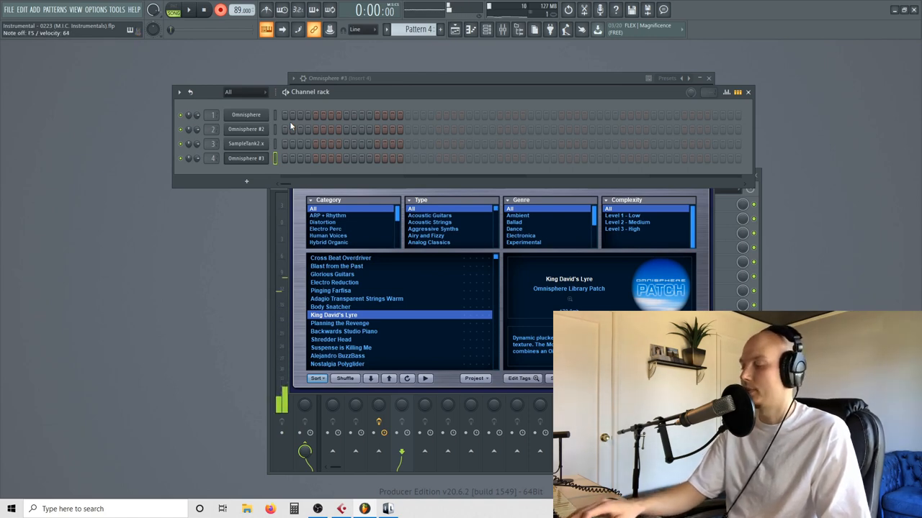
Step: Quantize the Omnisphere #3 melody by start time and close the piano roll
click(188, 10)
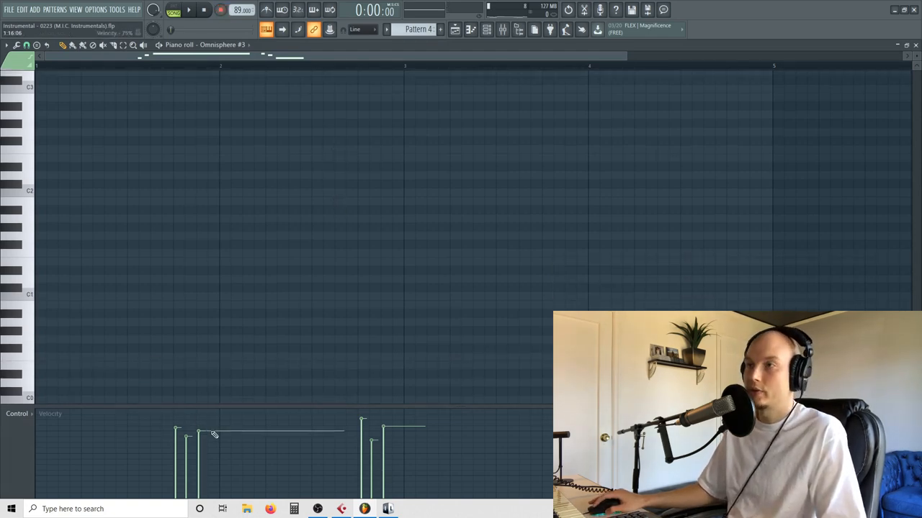
scroll(up, 3)
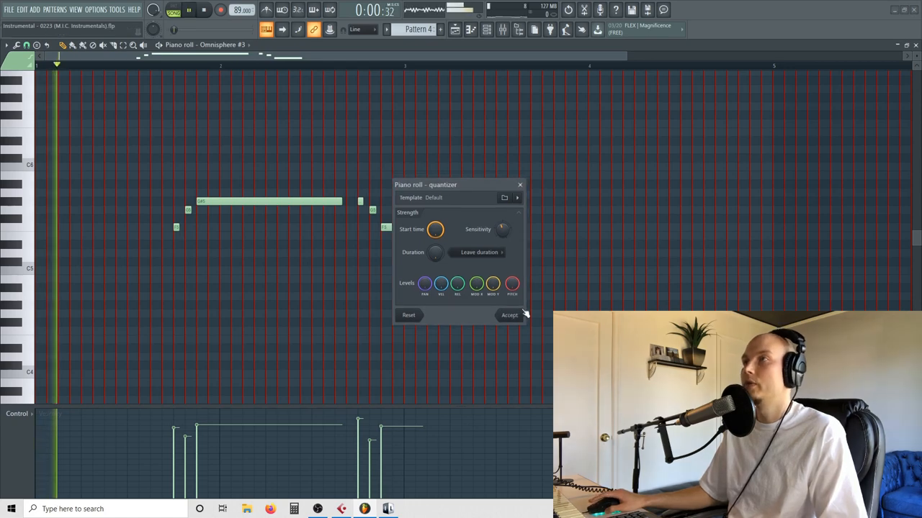
click(509, 315)
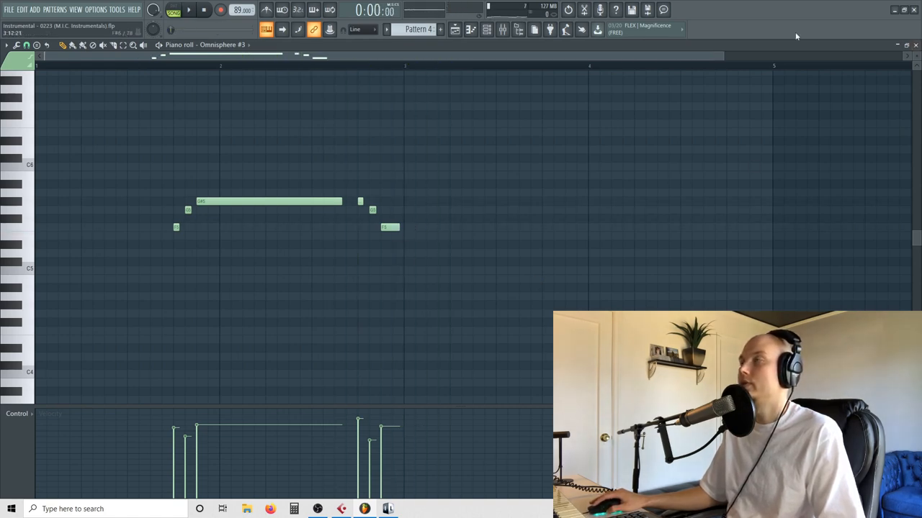
click(455, 29)
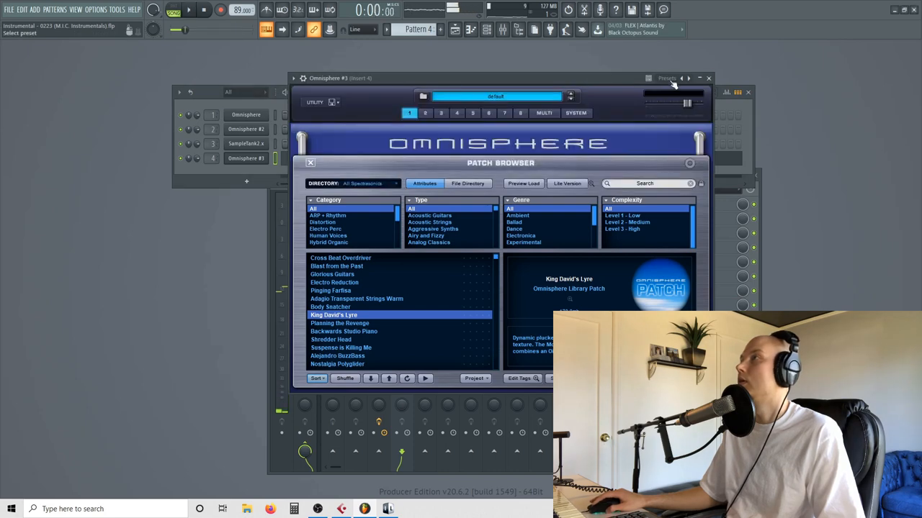
Step: Close the Omnisphere #3 window and add a new Omnisphere #4 channel
click(708, 78)
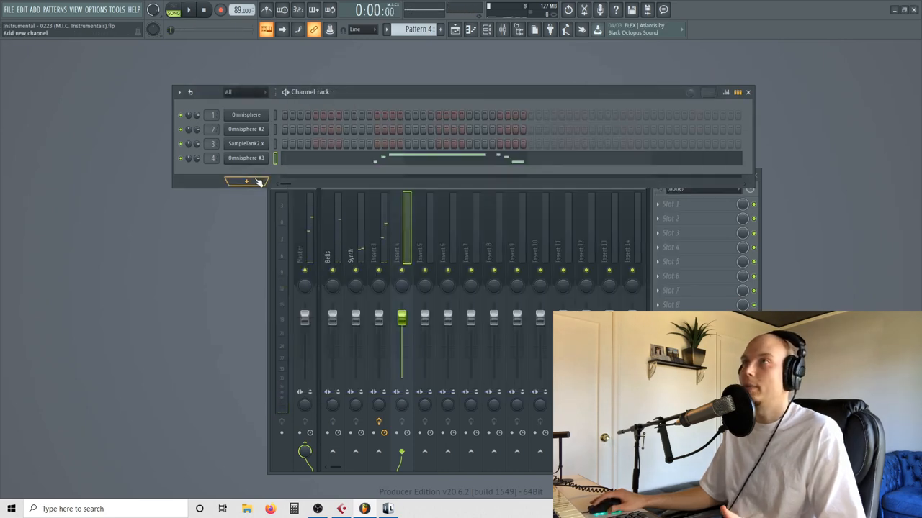
click(246, 181)
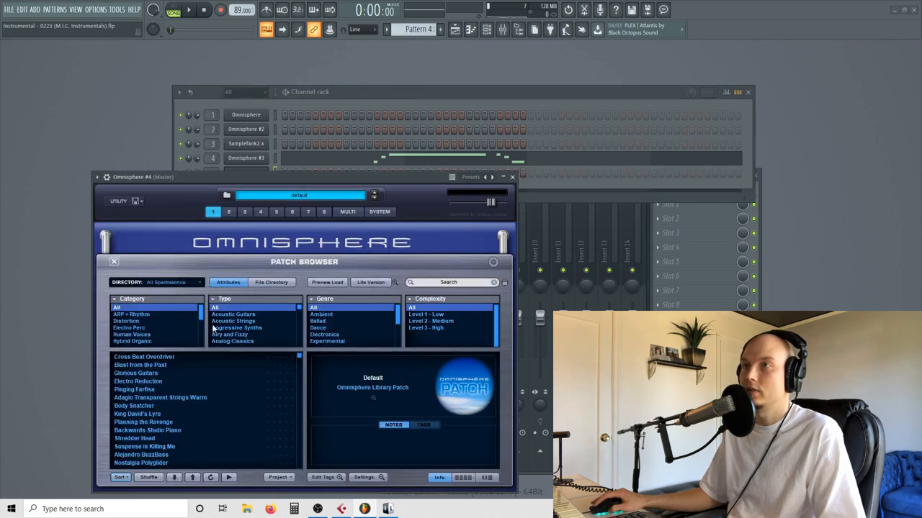
Step: Filter the Patch Browser to Acoustic Strings and load a string section patch
click(232, 320)
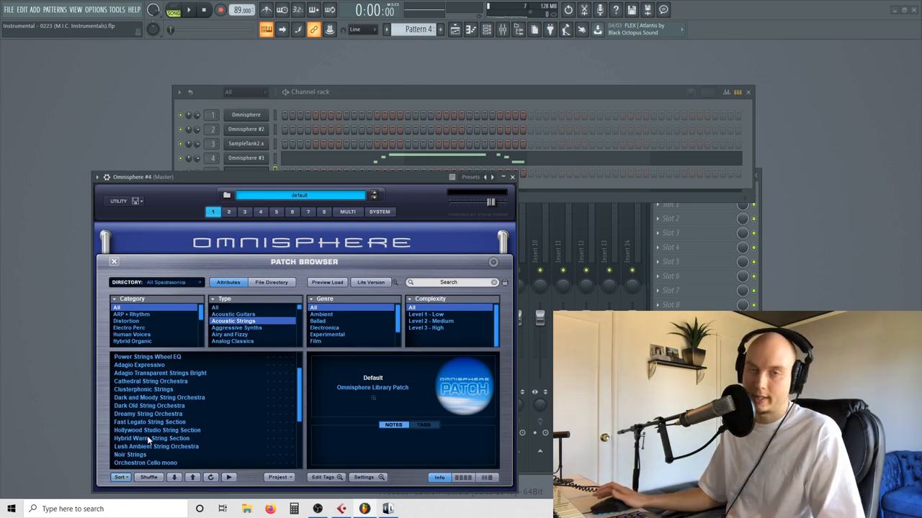
click(151, 405)
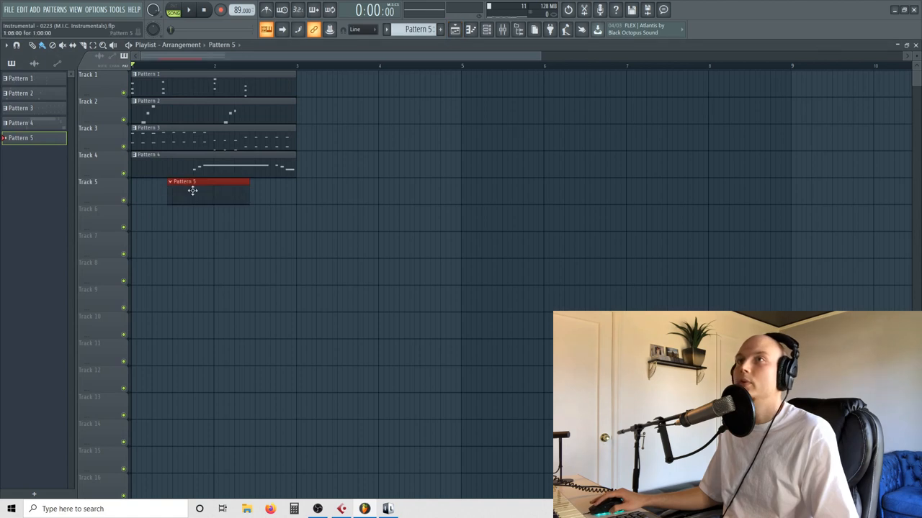
Step: Record a chord progression for Omnisphere #4 into Pattern 5 and quantize the chords
right_click(247, 172)
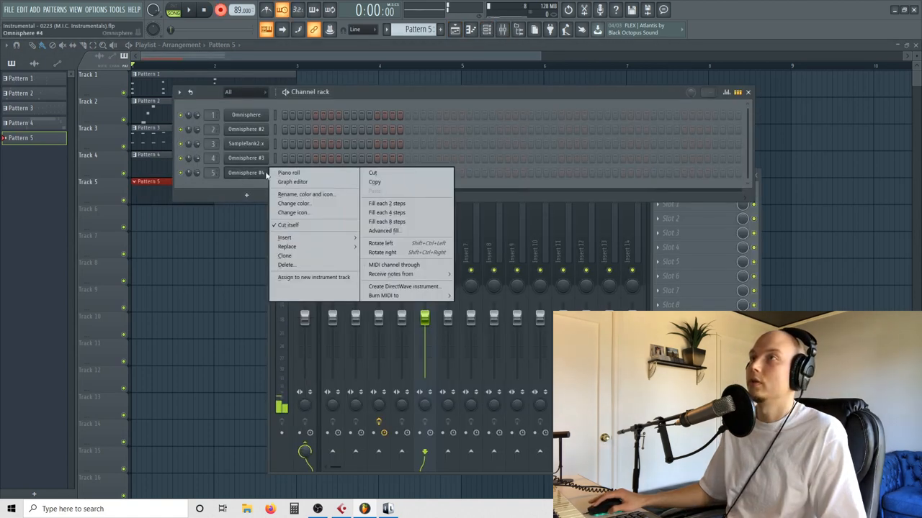
click(288, 173)
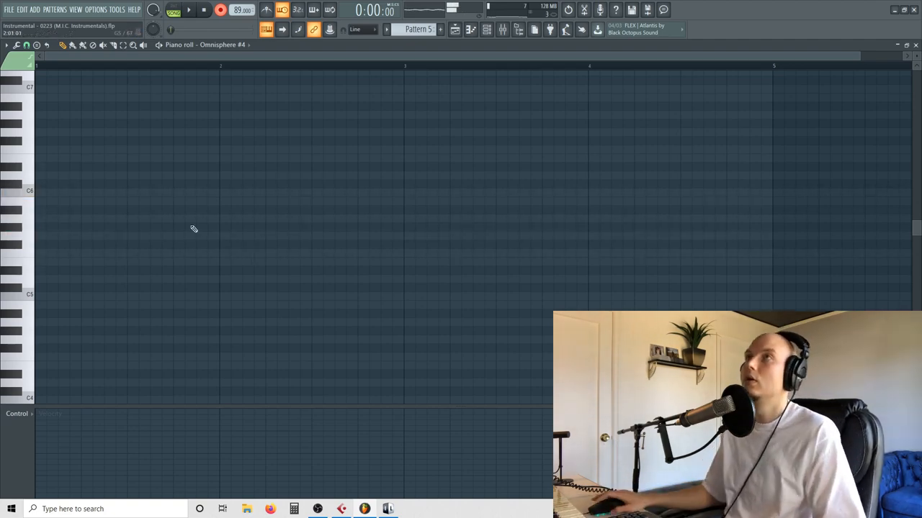
click(188, 10)
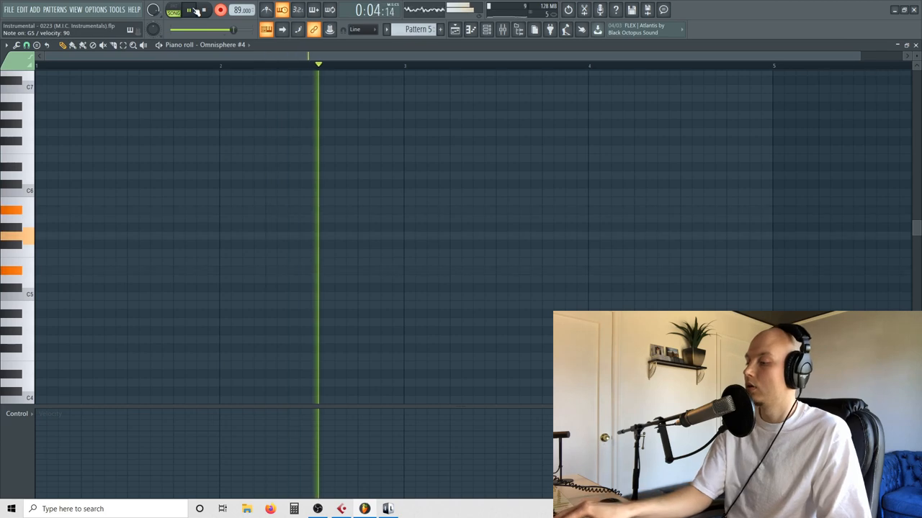
click(204, 10)
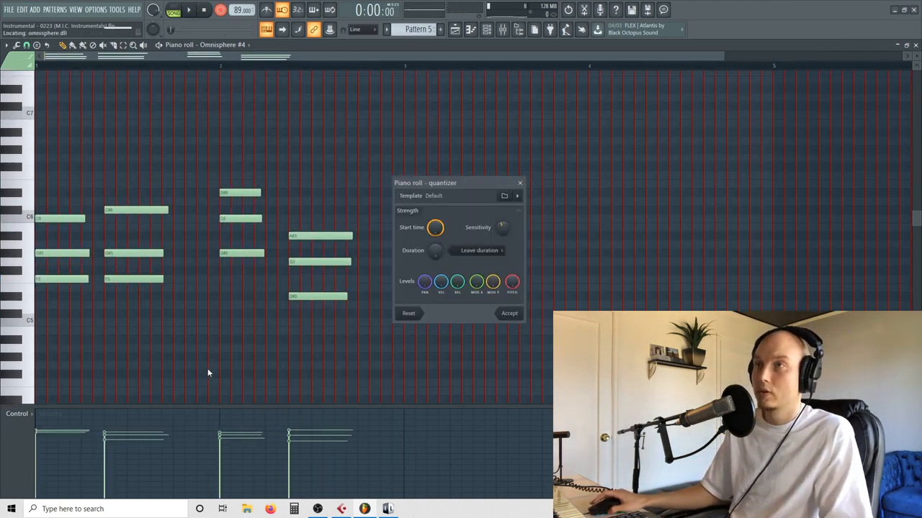
click(509, 313)
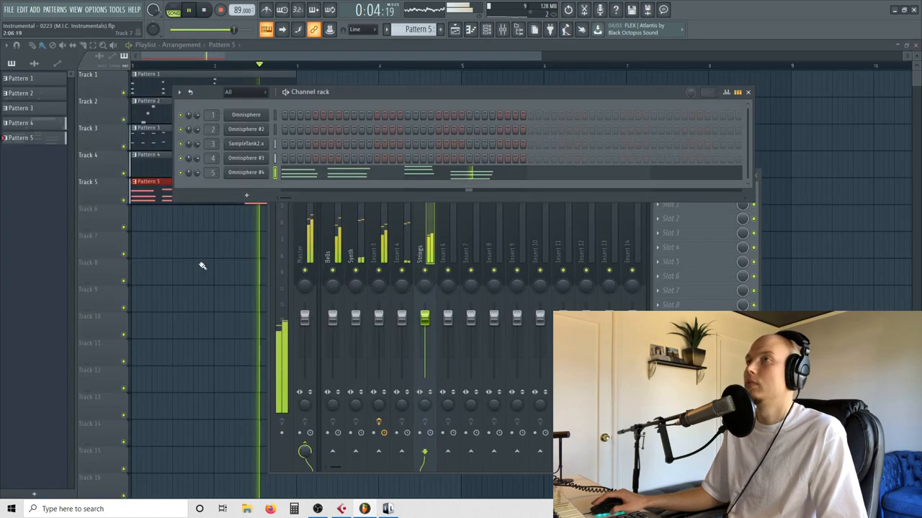
Step: Move the Channel Rack lower, save the project, and switch to new empty Pattern 6
click(204, 10)
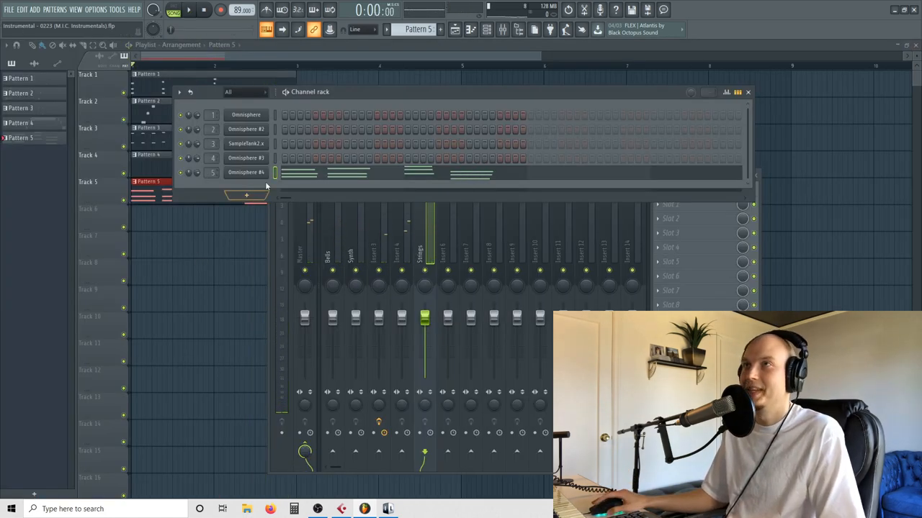
drag(309, 91, 533, 145)
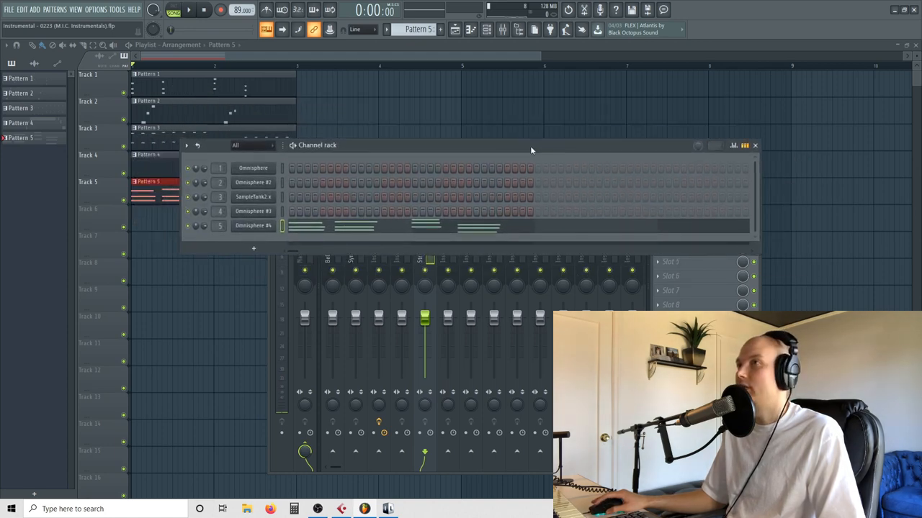
click(9, 10)
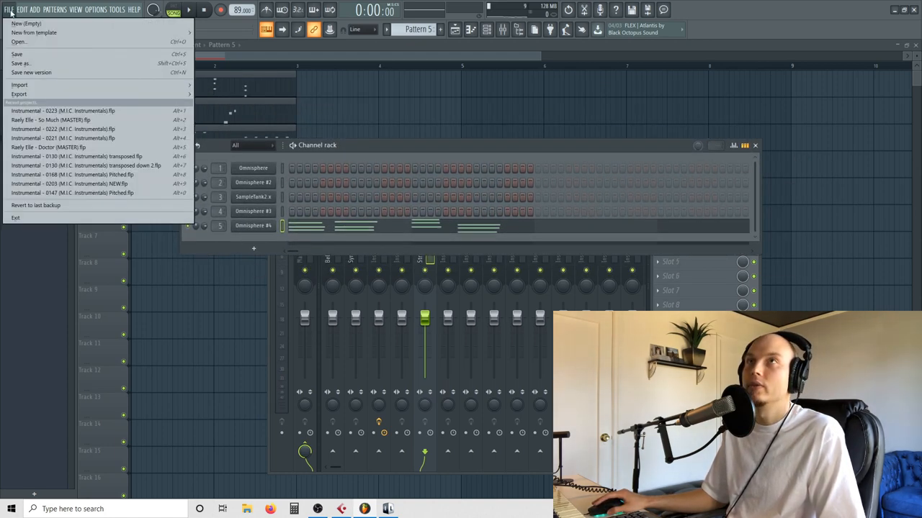
click(63, 110)
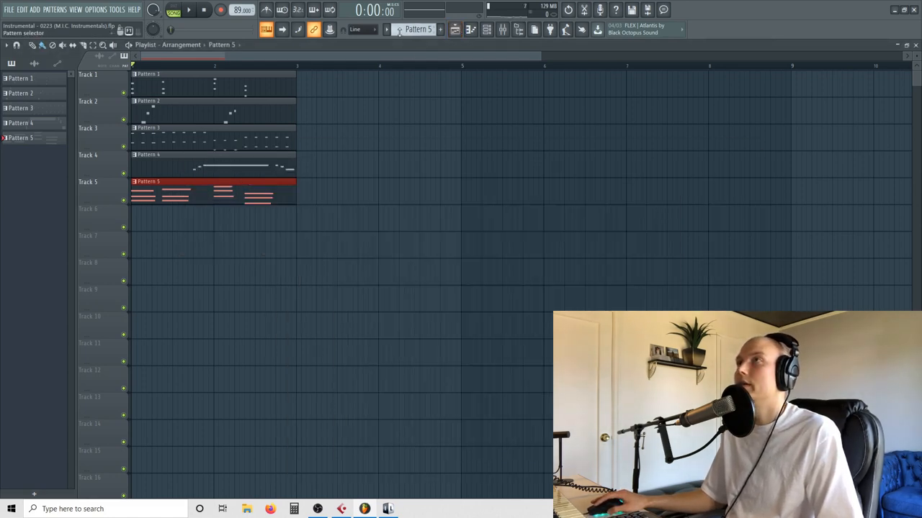
click(173, 208)
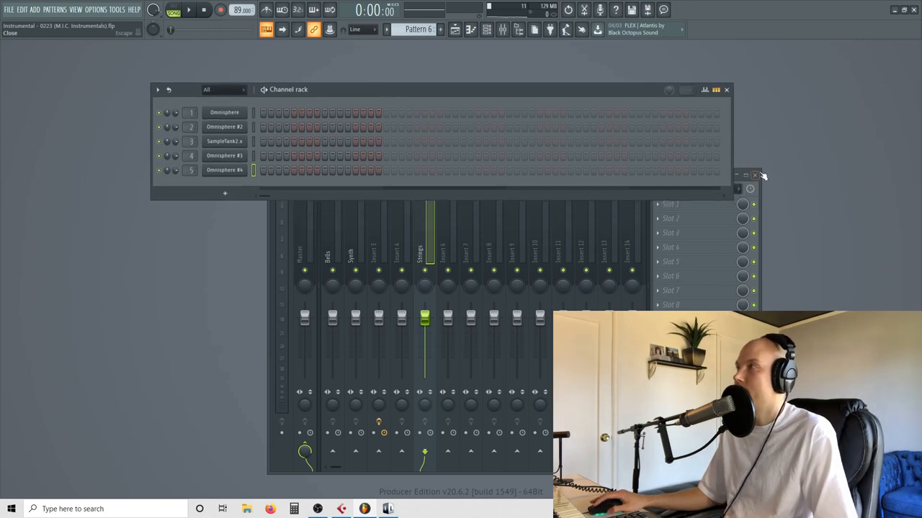
Step: Play the song and lower the Strings insert fader to about 71% (-6.9 dB)
click(755, 175)
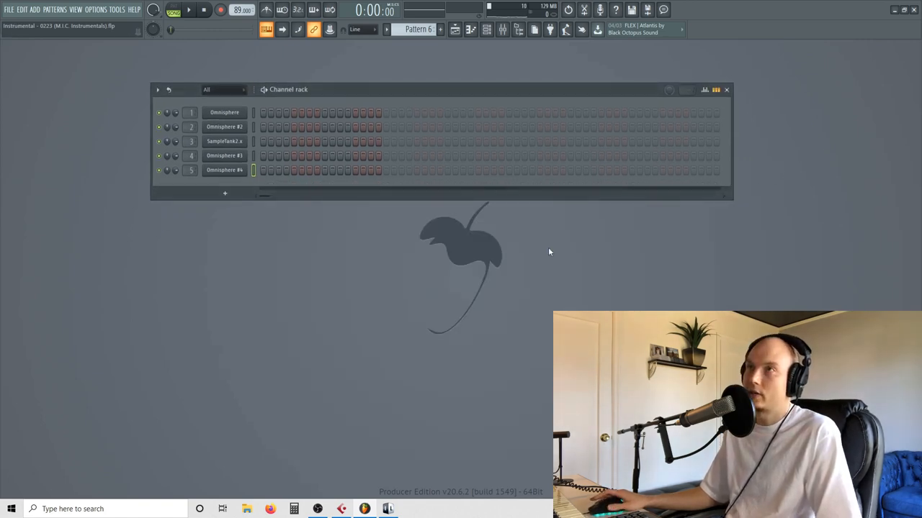
click(188, 10)
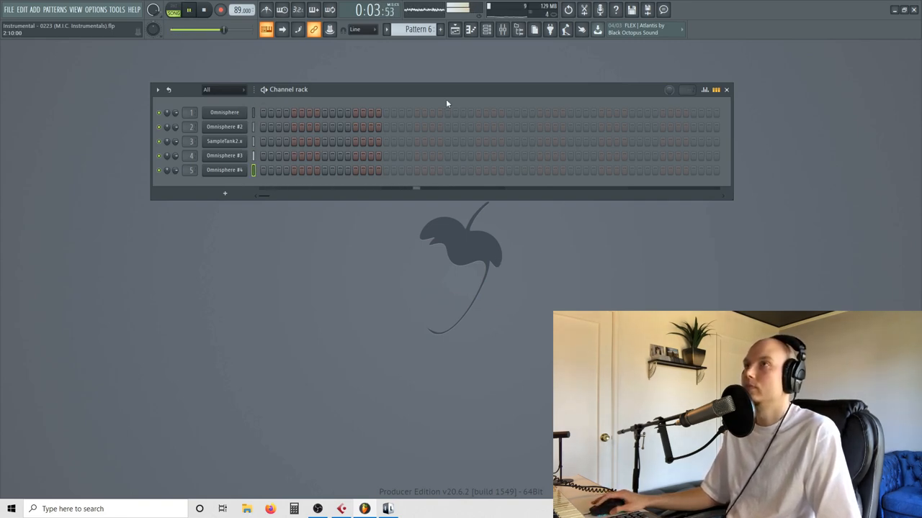
click(502, 30)
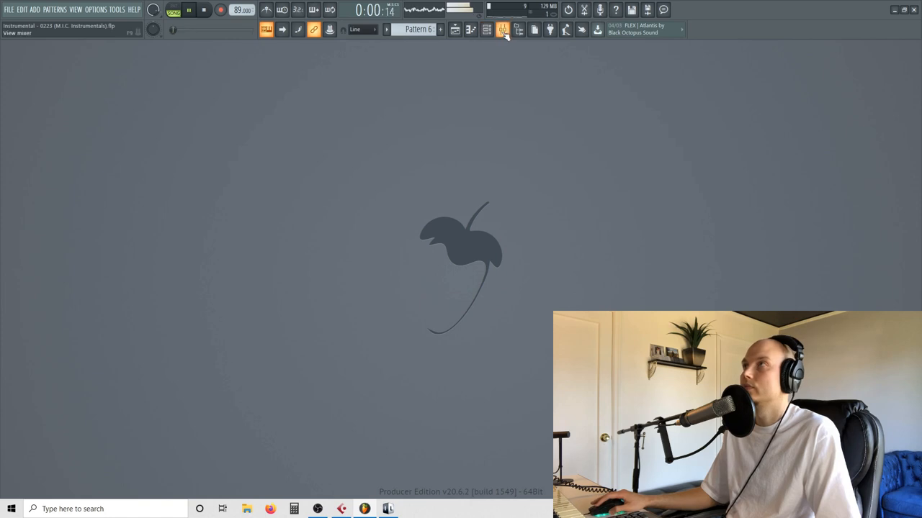
click(502, 30)
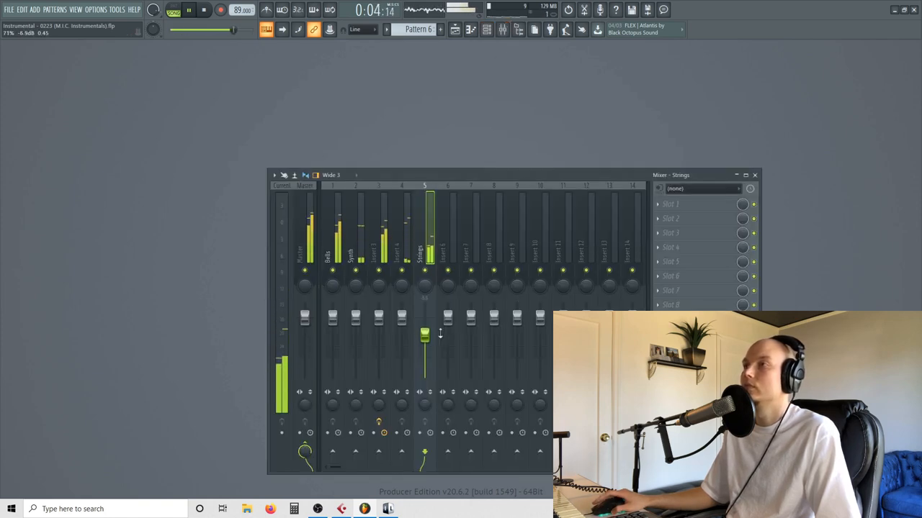
click(487, 29)
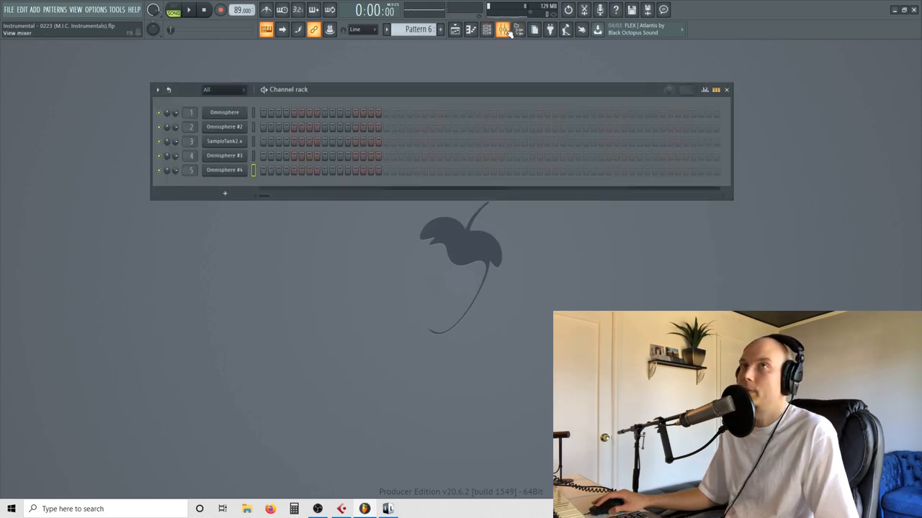
Step: Preview hi-hat samples, add Ride Cymbal 001 808 TFB, and place a hit on step one
click(519, 29)
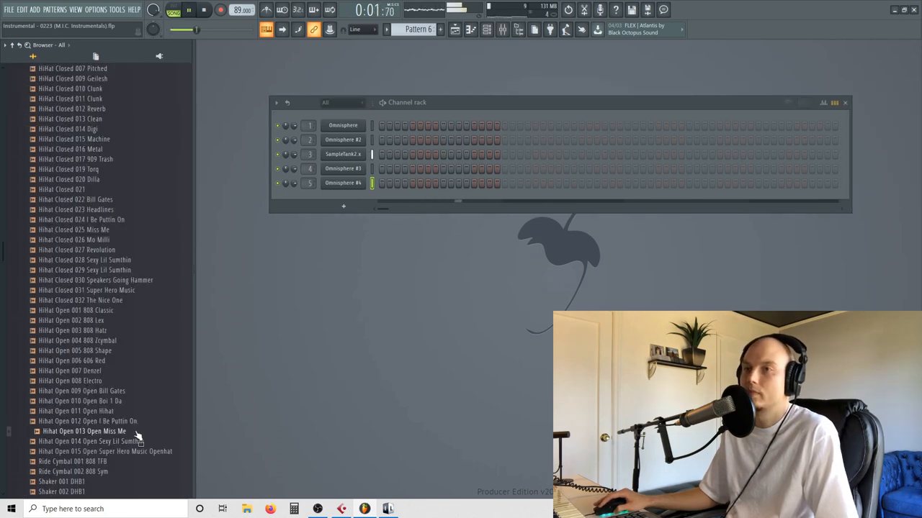
click(76, 461)
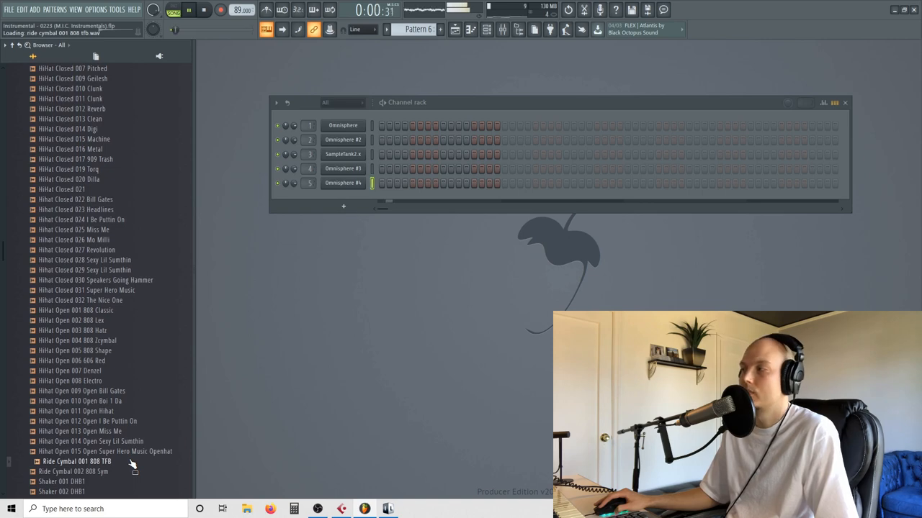
double_click(77, 462)
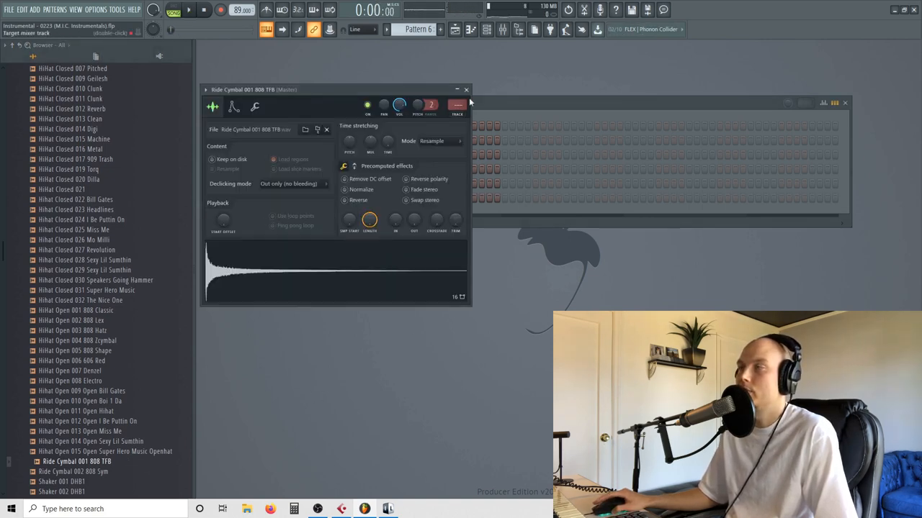
click(466, 90)
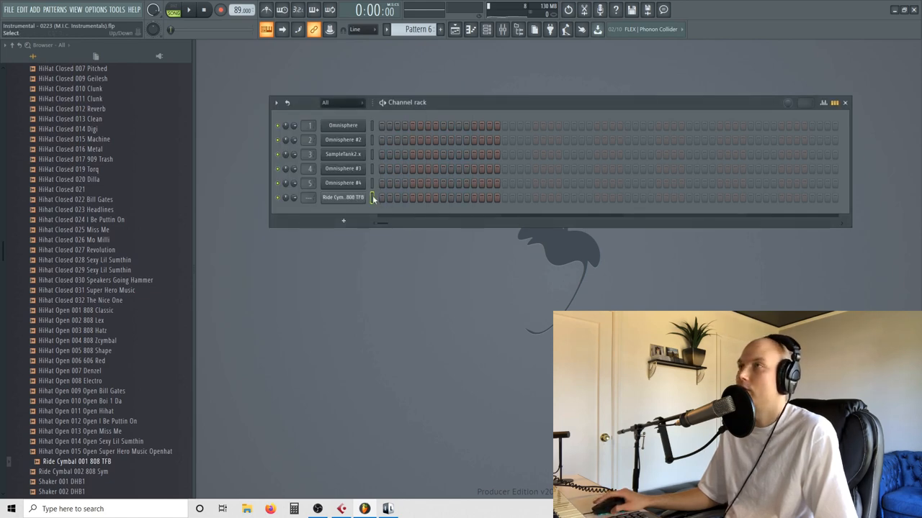
click(454, 30)
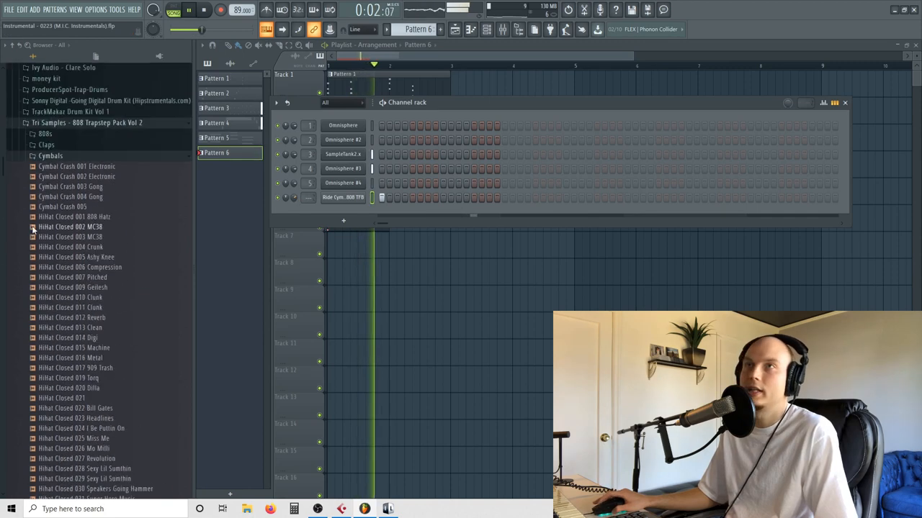
Step: Preview hi-hat and crash samples, then load trusheezy onto the new percussion channel
click(75, 220)
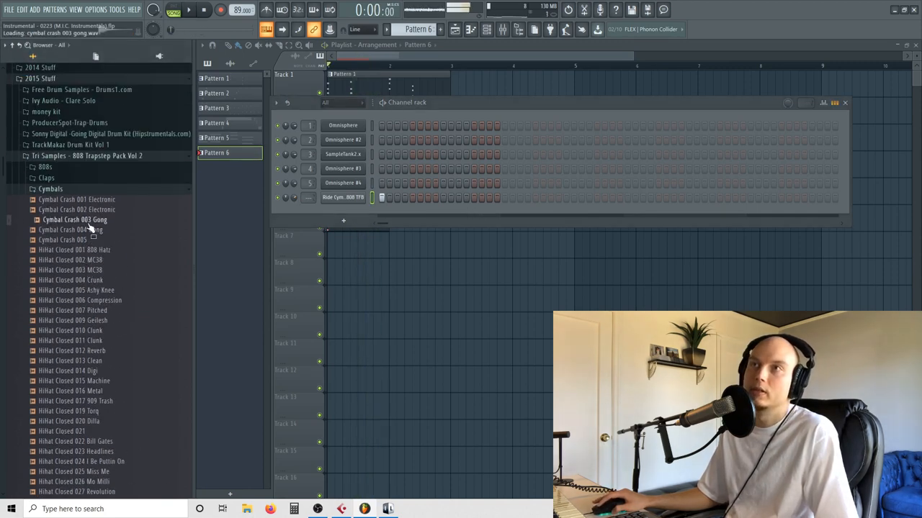
click(31, 156)
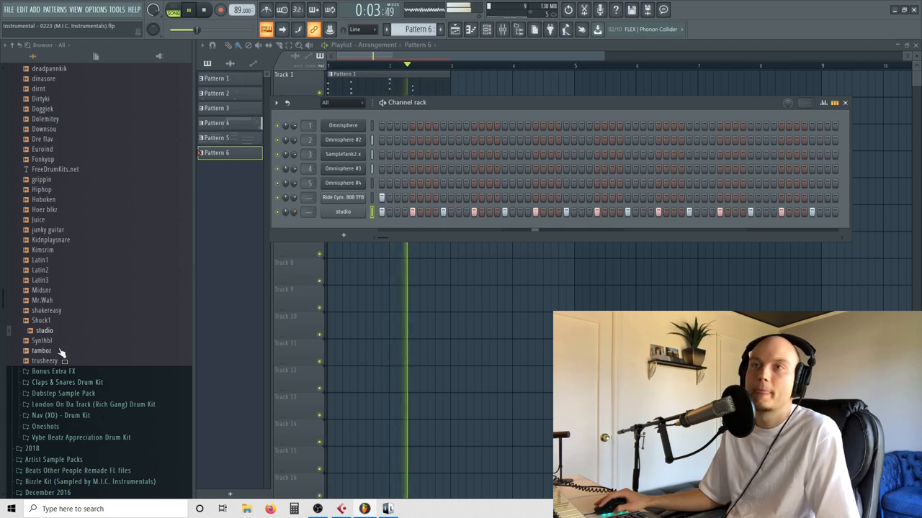
drag(48, 360, 346, 255)
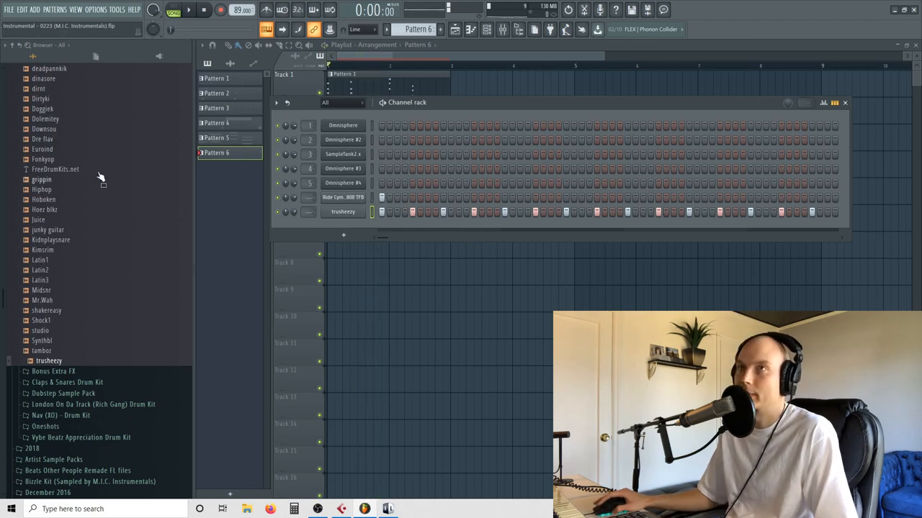
scroll(up, 3)
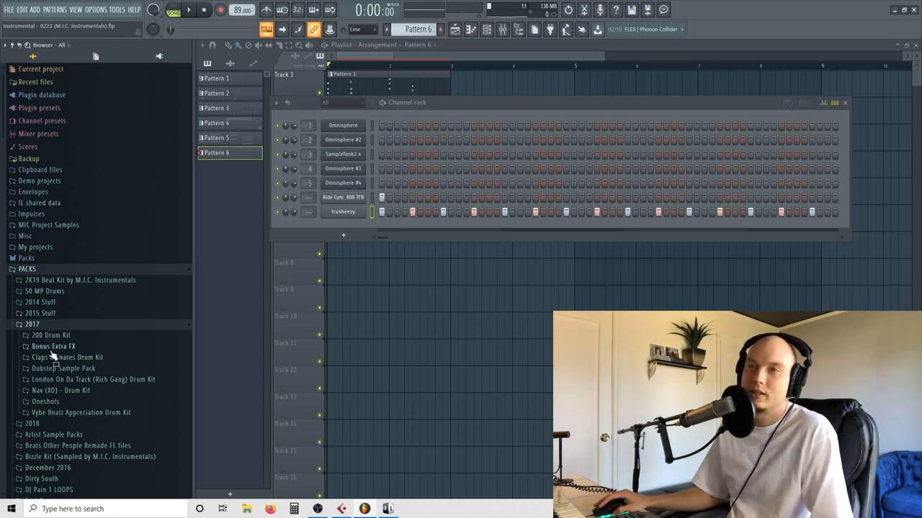
Step: Browse HD DRUM SAMPLES 2012 > HAT and add G_HAT_2 as a new channel
click(51, 335)
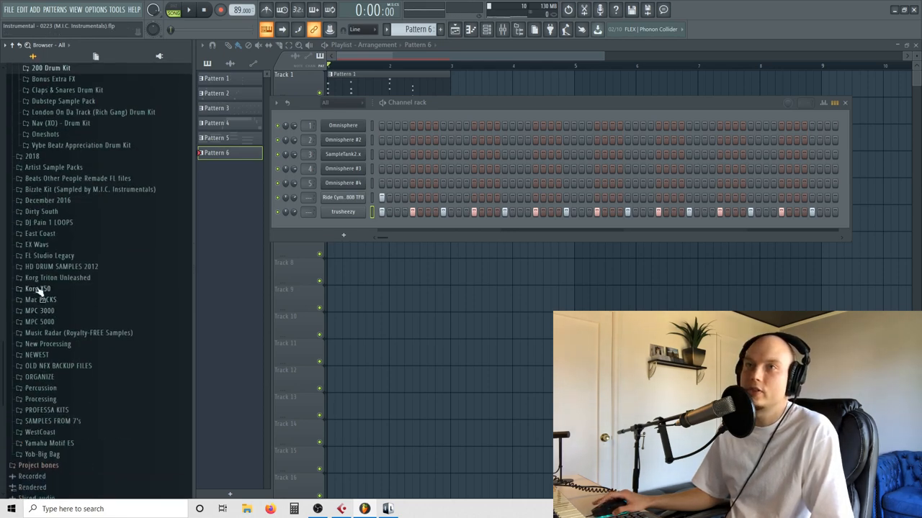
click(62, 266)
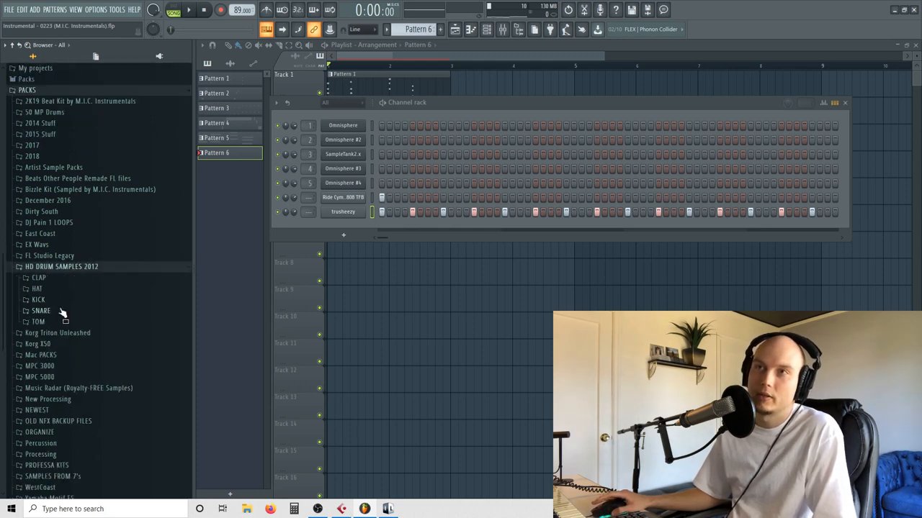
click(37, 289)
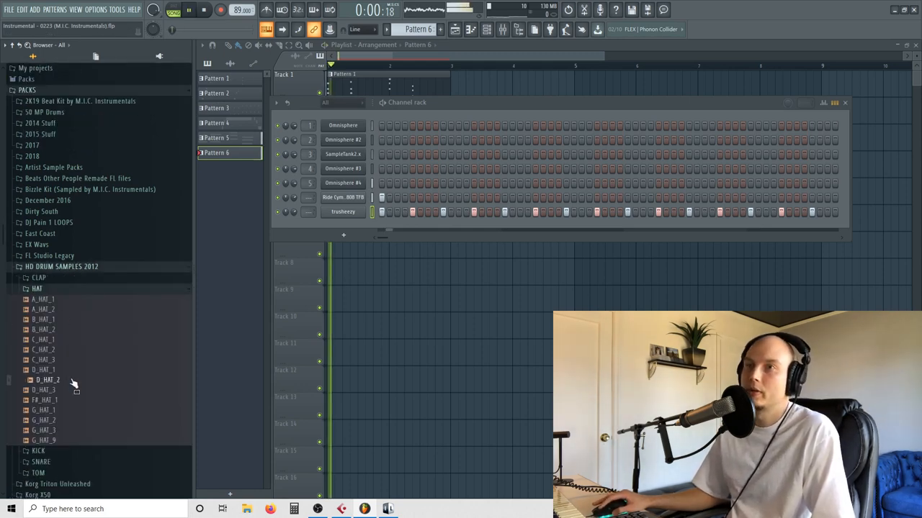
click(48, 420)
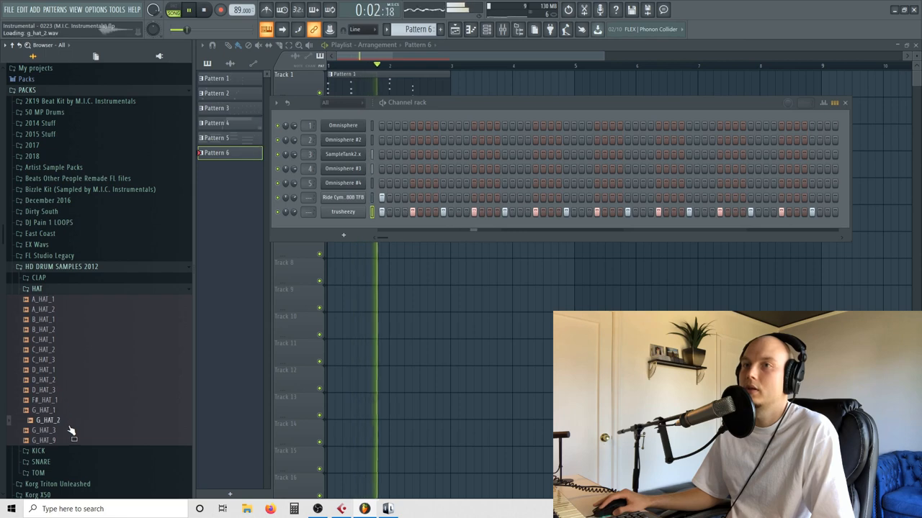
drag(49, 420, 411, 250)
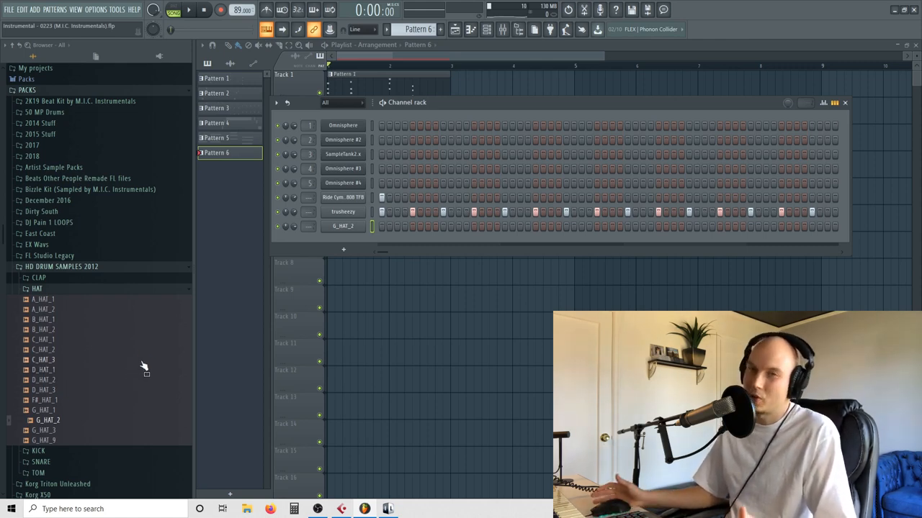
mouse_move(103, 423)
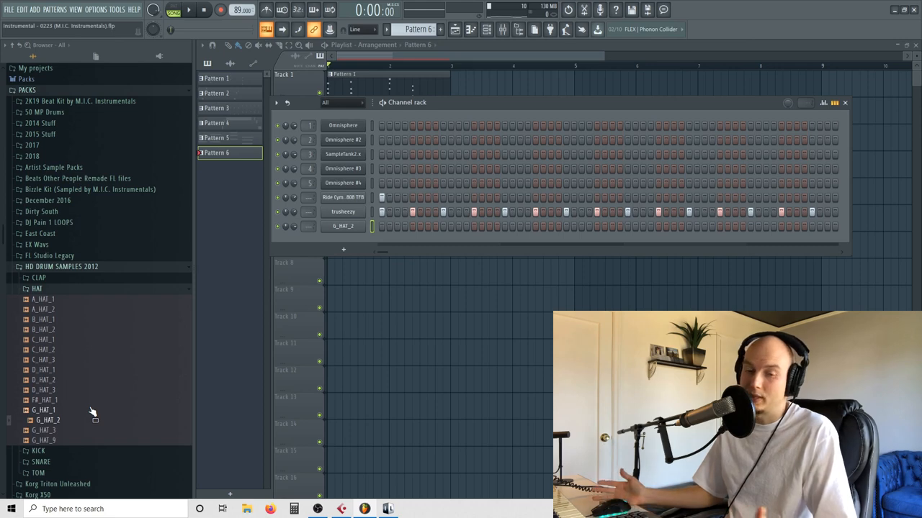
mouse_move(51, 414)
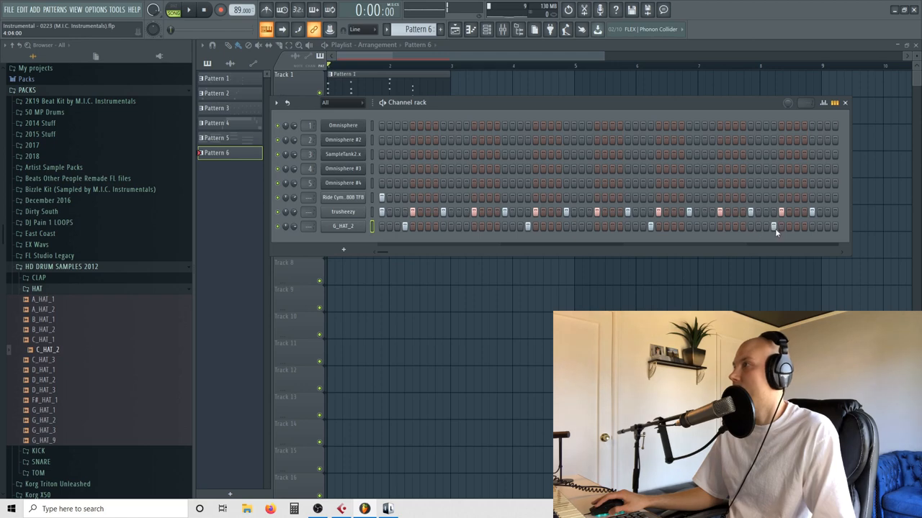
Step: From PRIMO KIT Samples, add HATBk, RIMI00 and Hi Hat 1 channels with step patterns
scroll(down, 3)
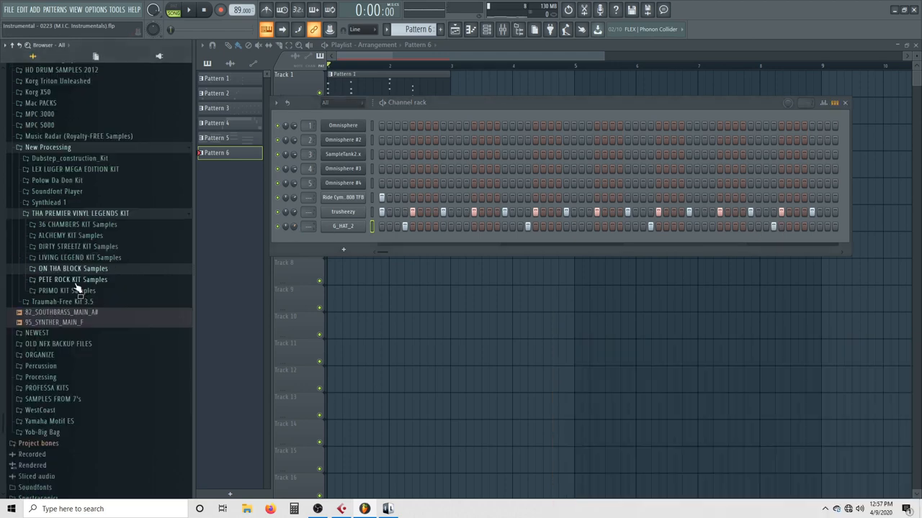
click(72, 279)
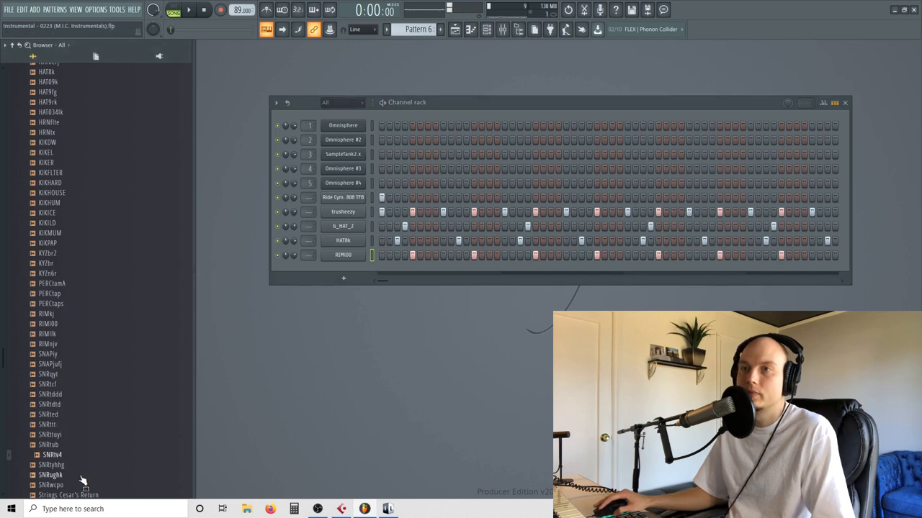
scroll(down, 3)
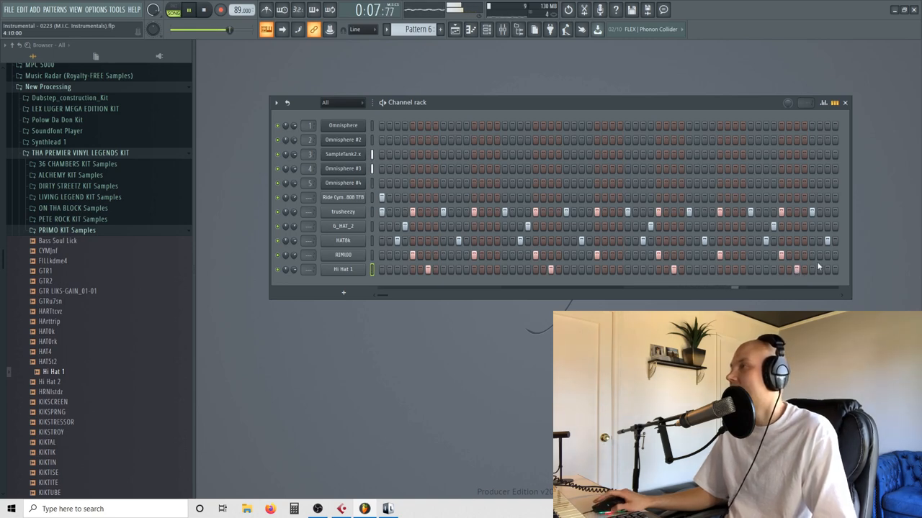
click(55, 391)
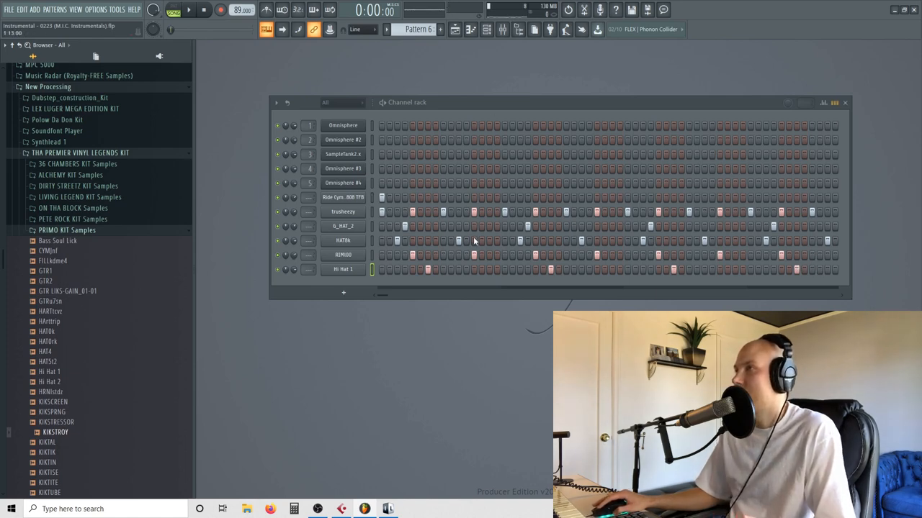
mouse_move(647, 238)
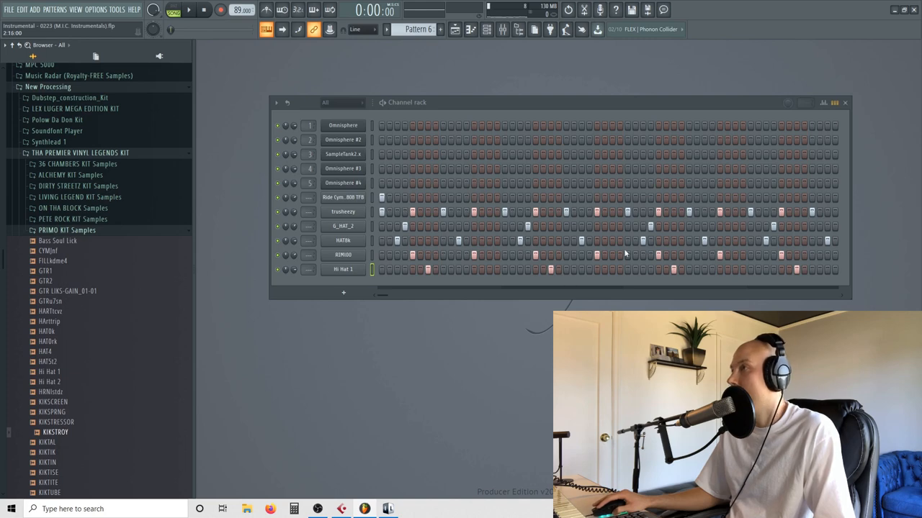
mouse_move(756, 246)
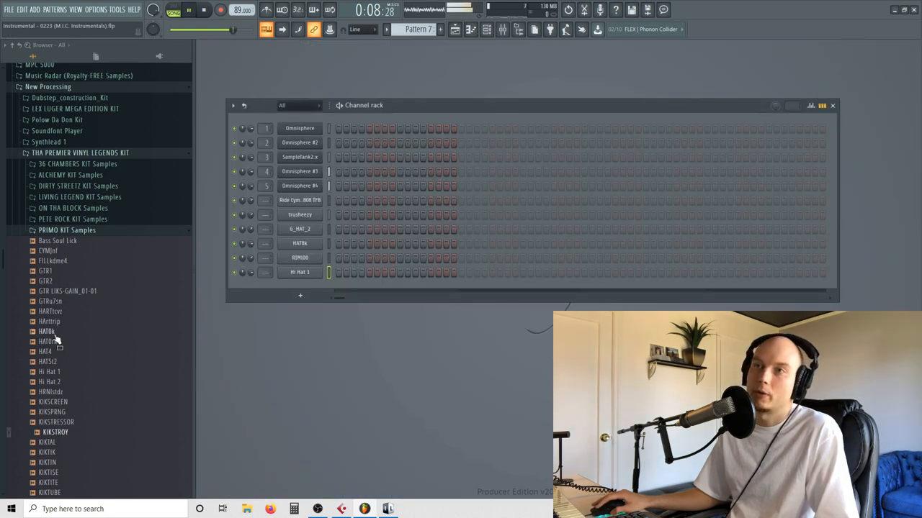
Step: Preview East Coast snares and add EC SN037 as a new channel
scroll(up, 3)
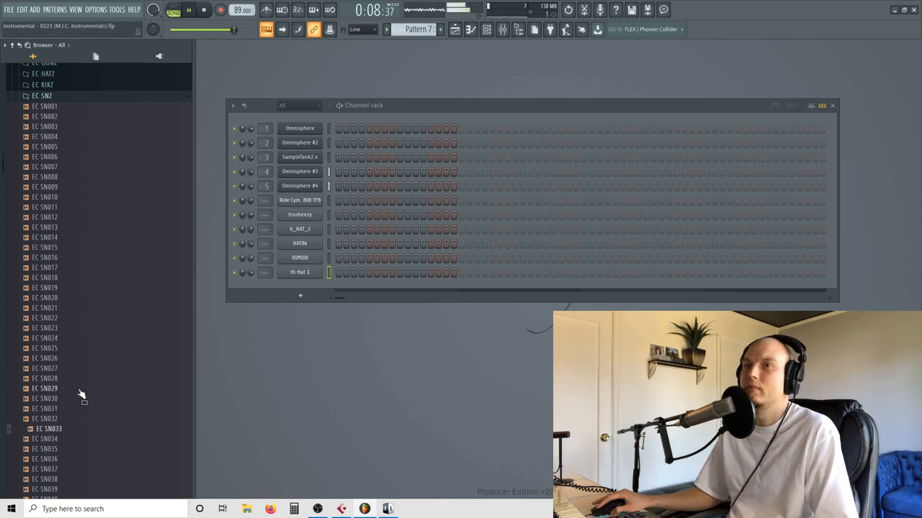
click(49, 418)
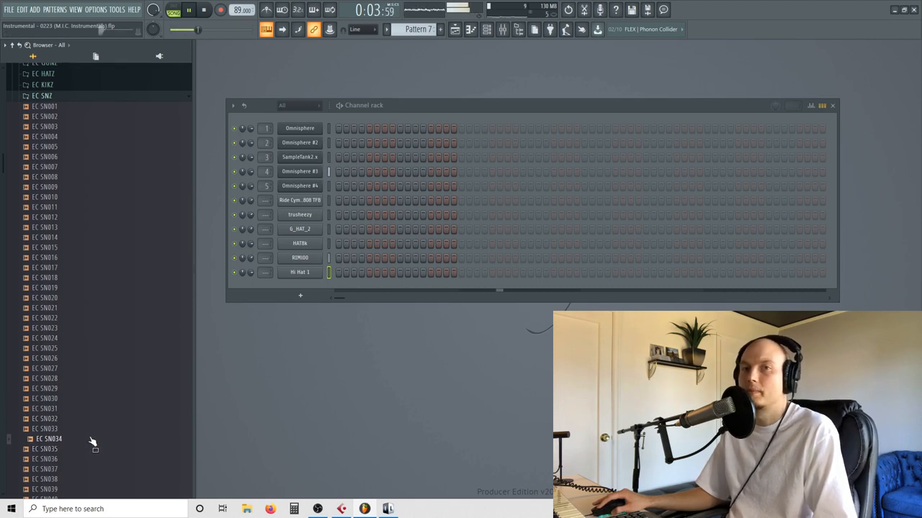
scroll(down, 3)
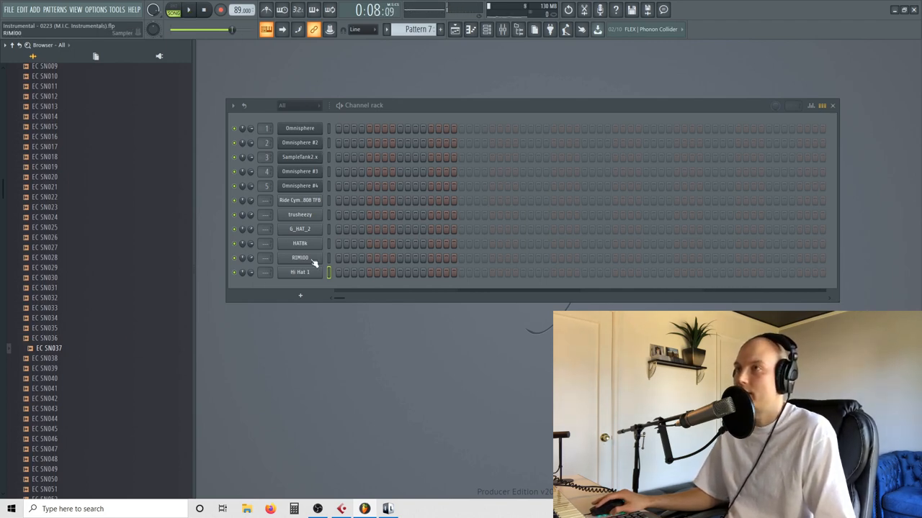
click(299, 257)
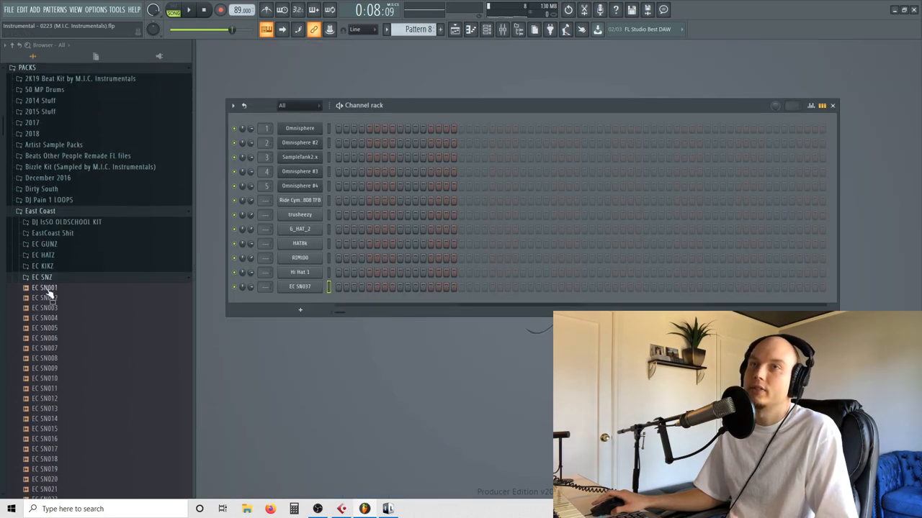
Step: Preview Darkchild kicks, then open 50 MP Drums > 2K19 Beat Kit > Kicks for Kick 6
scroll(up, 3)
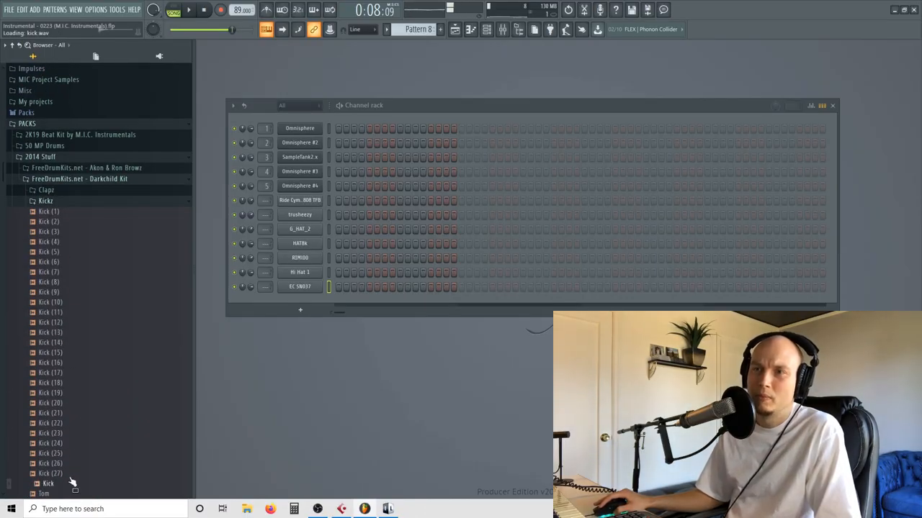
click(52, 241)
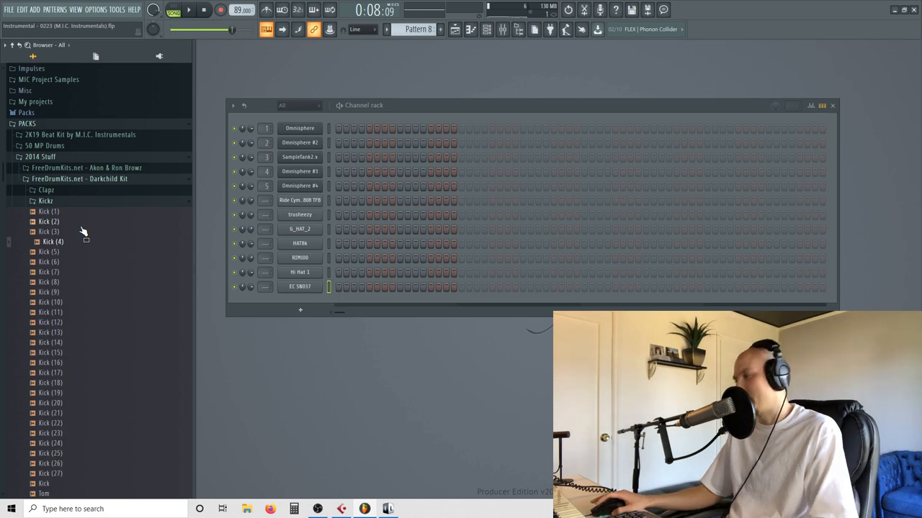
click(53, 211)
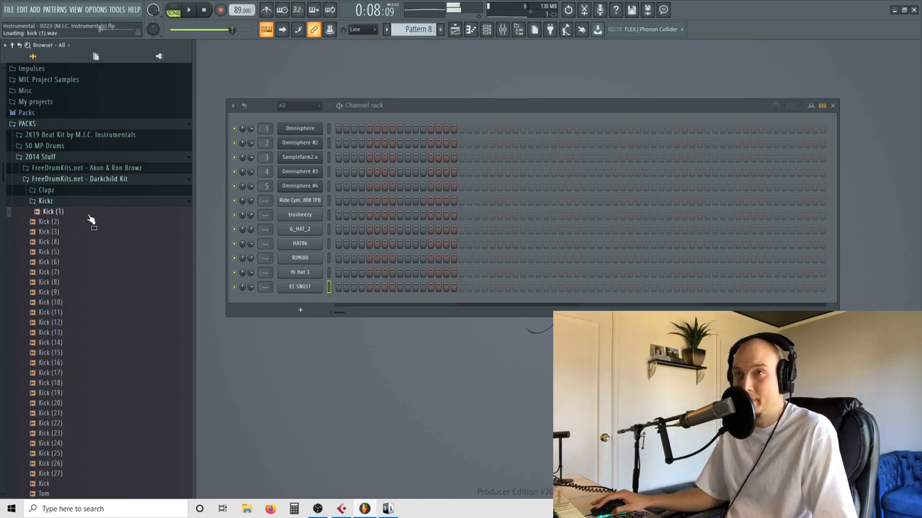
click(41, 157)
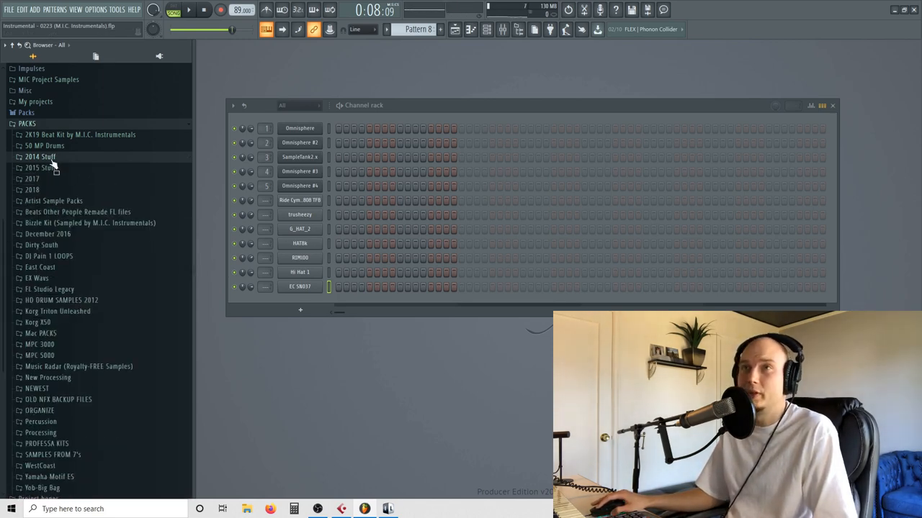
click(45, 146)
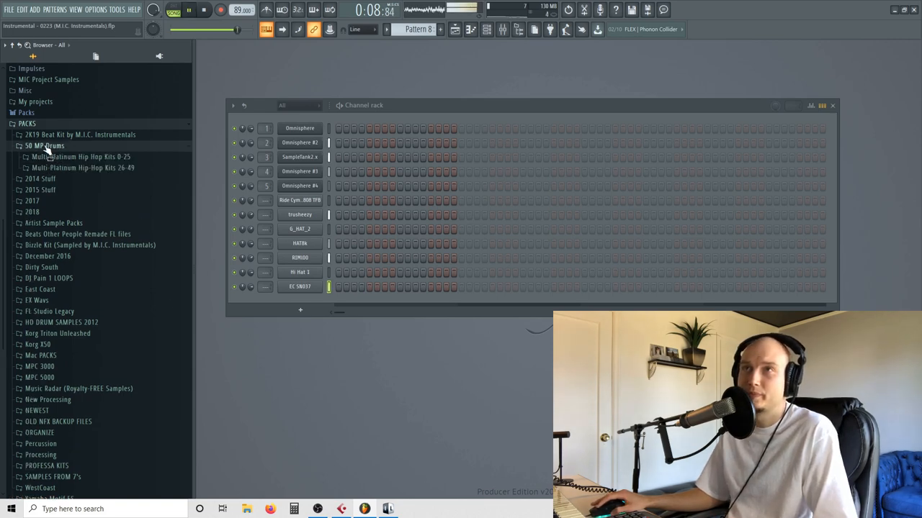
click(80, 134)
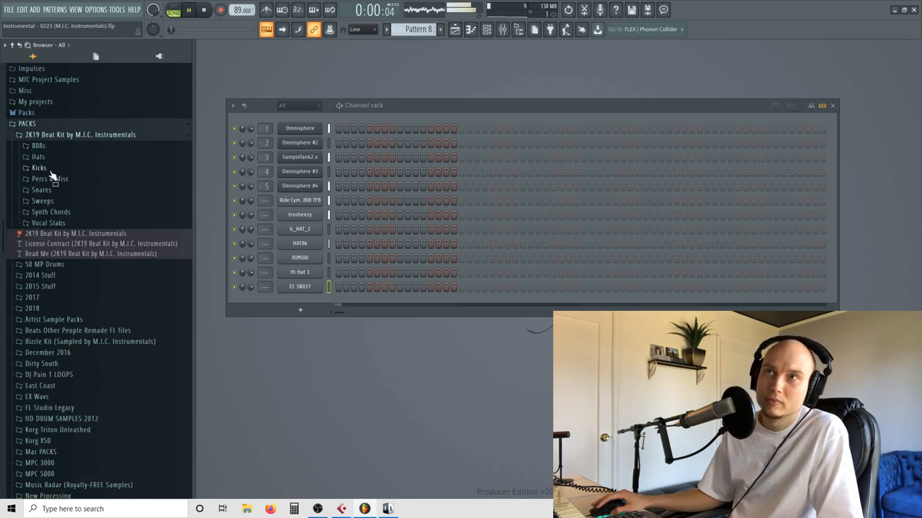
click(39, 168)
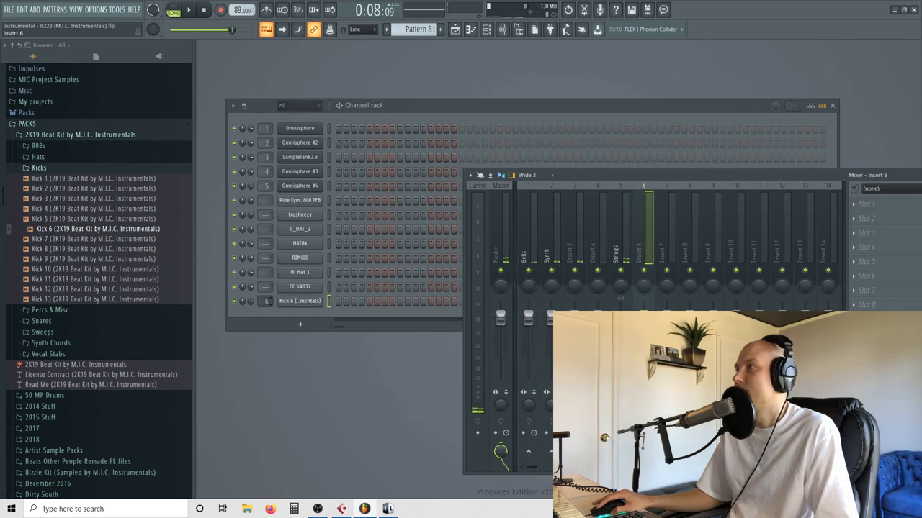
Step: Bring the Channel Rack forward and enter kick hits in the Kick 6 row
click(204, 9)
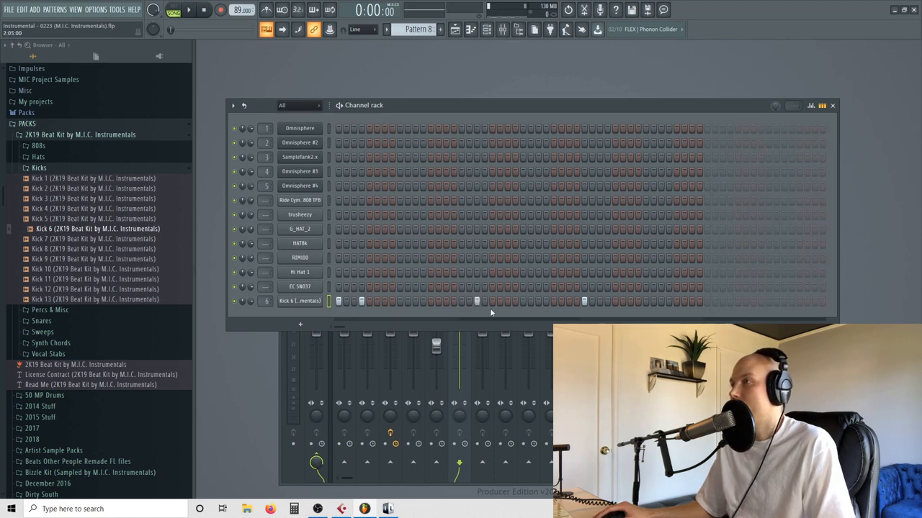
click(189, 11)
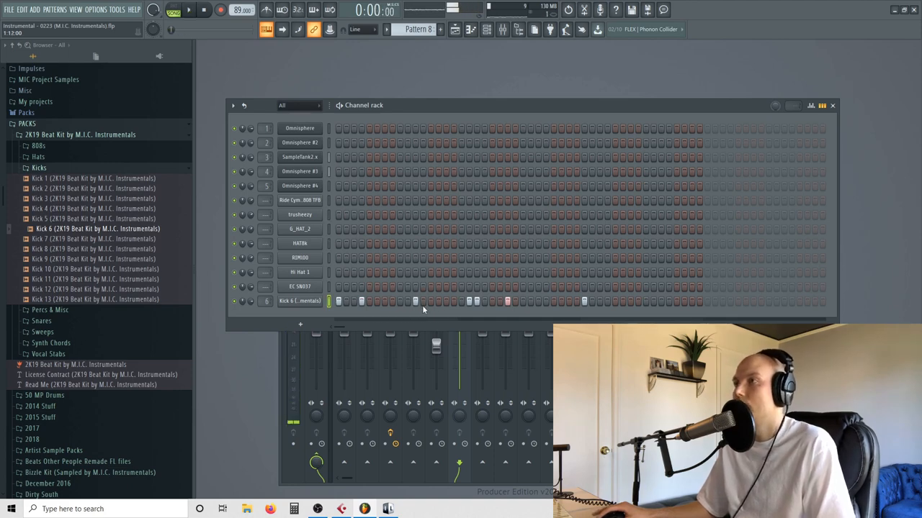
click(189, 9)
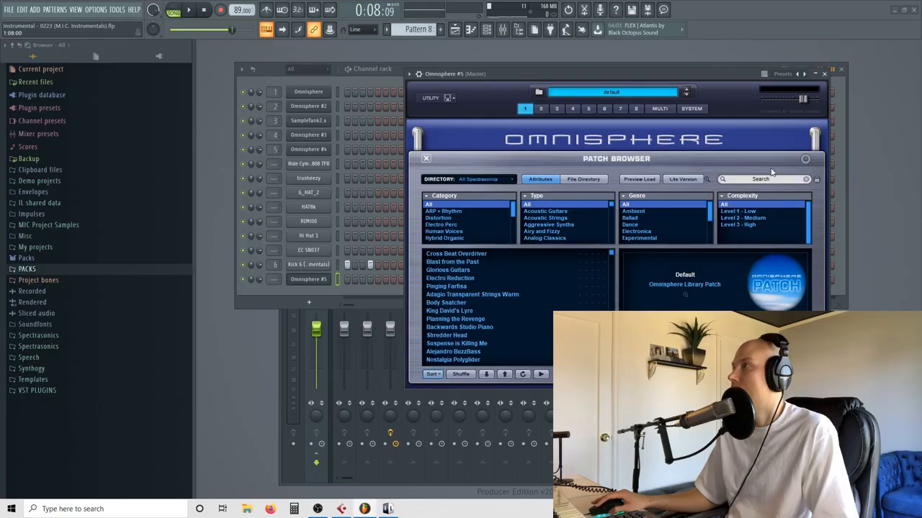
Step: Search 'bass' in Omnisphere, load the Napalm Fire Bass patch, and stop playback
text(bass)
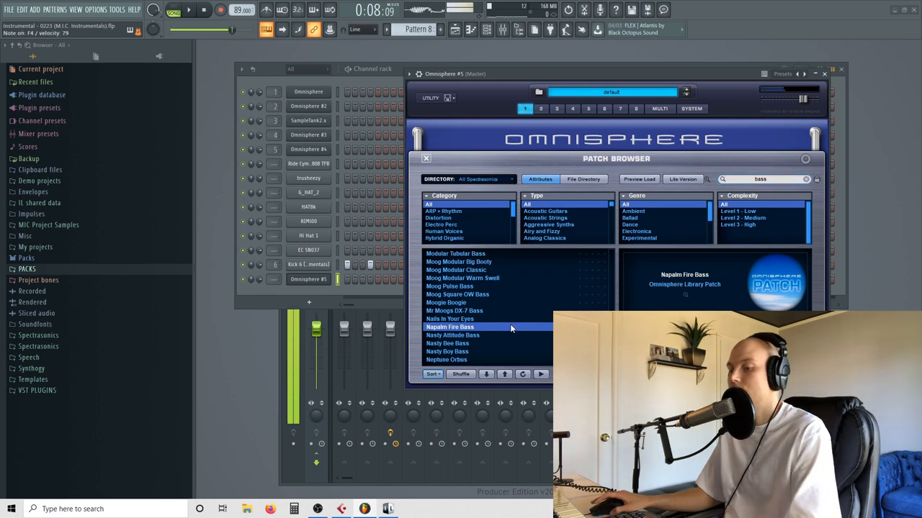
click(452, 335)
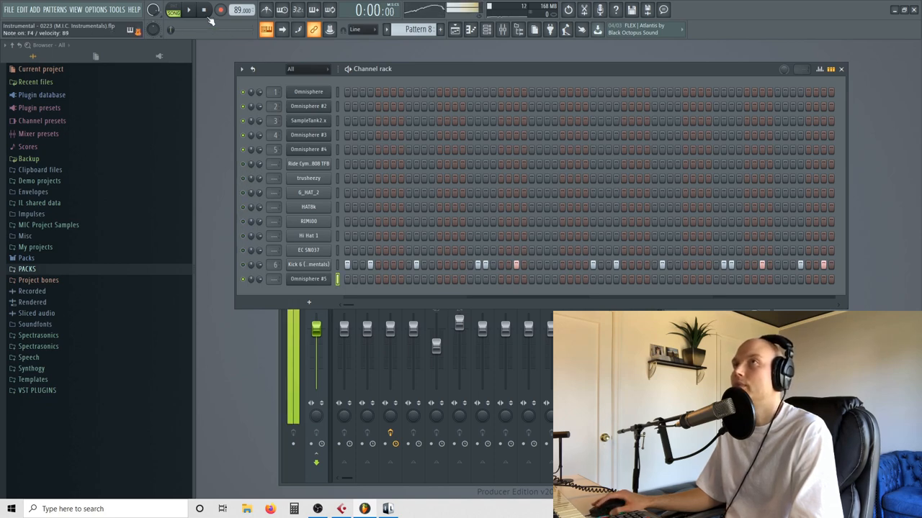
click(189, 9)
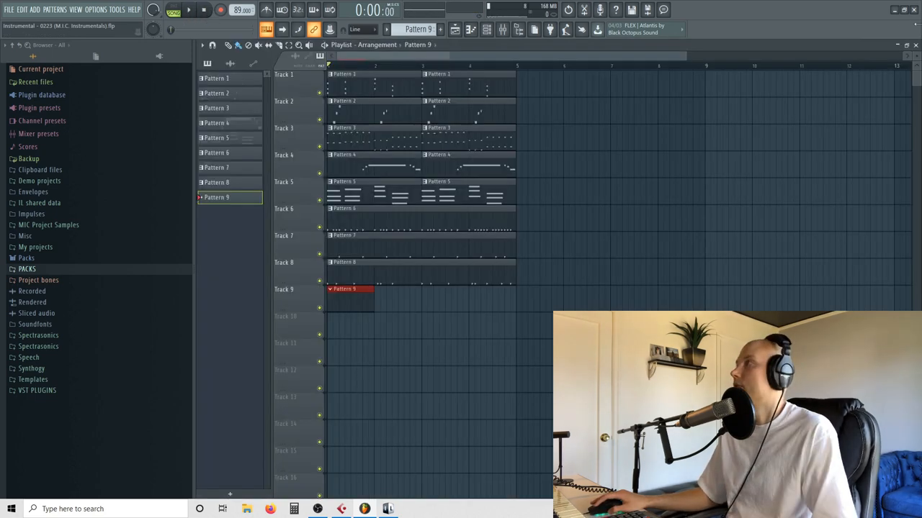
Step: Open the Omnisphere #5 channel's piano roll, with the chord part shown as ghost notes
right_click(309, 279)
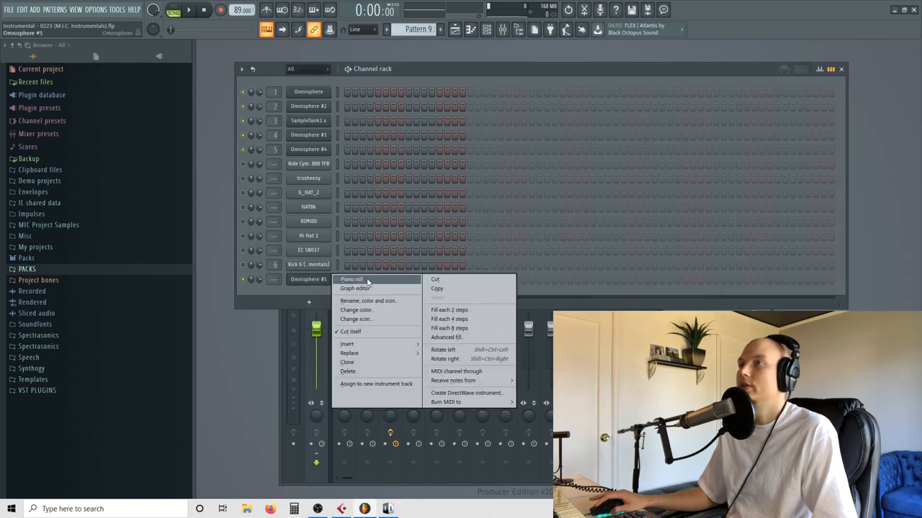
click(350, 279)
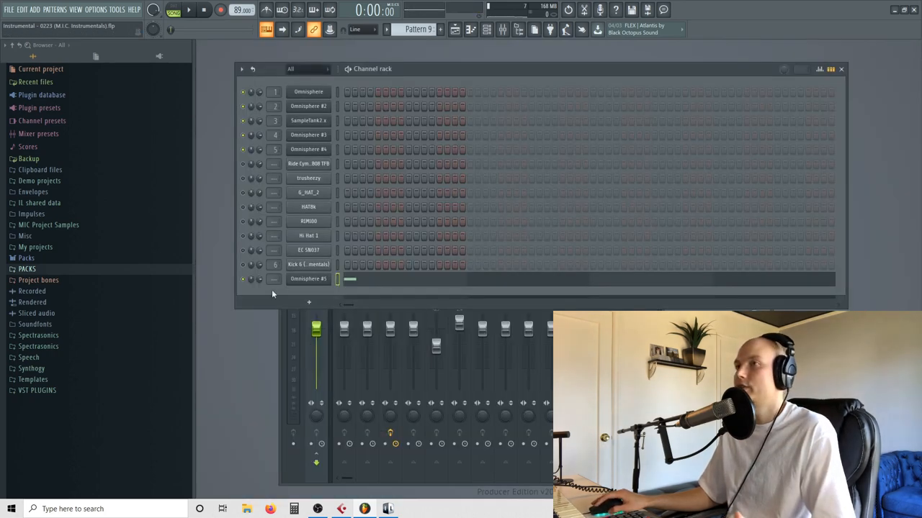
click(413, 29)
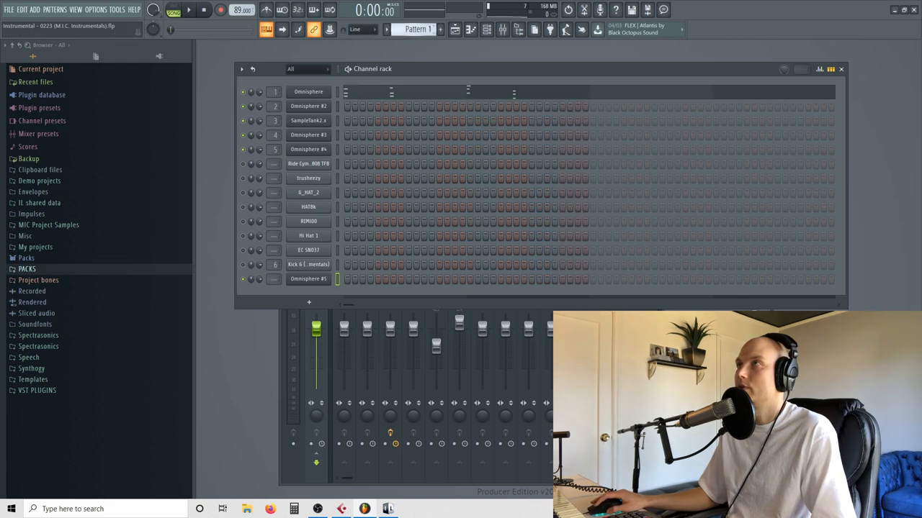
click(308, 278)
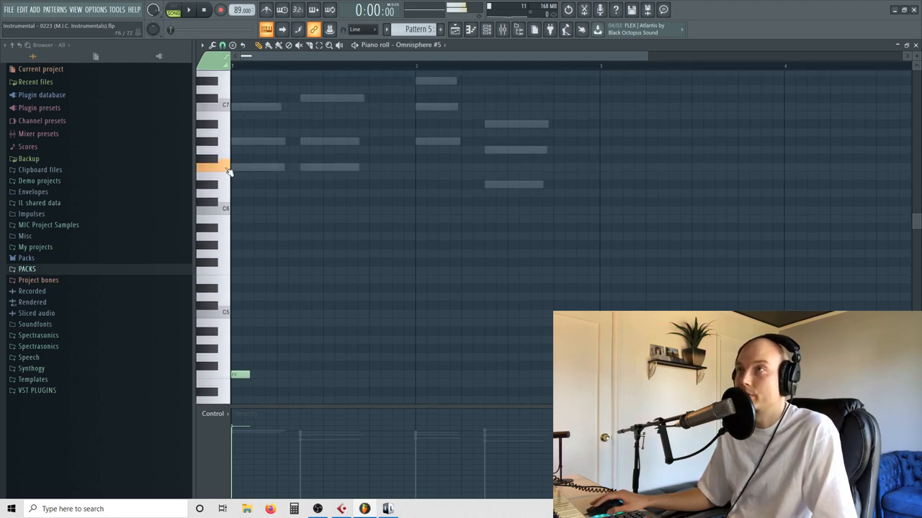
Step: Draw single bass notes (F4, D4, D#4, C#5, A#4) under the ghost chords and play back
click(189, 10)
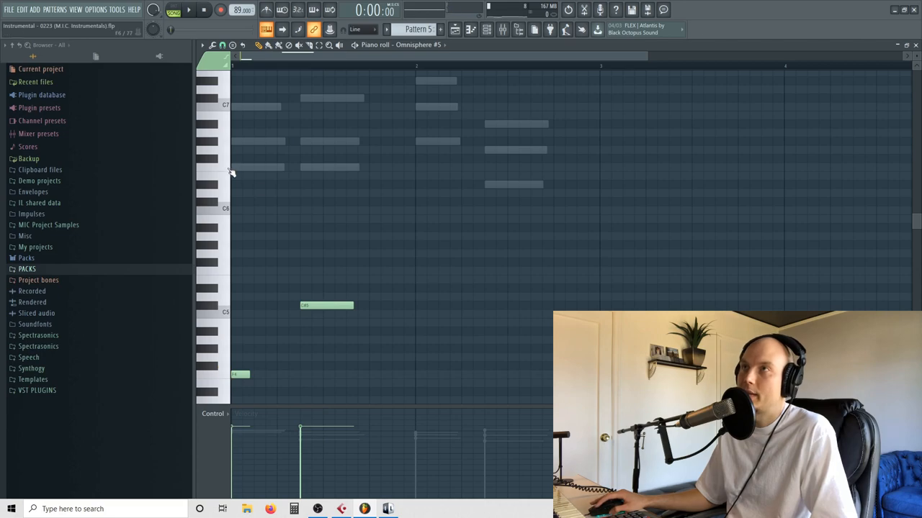
scroll(down, 3)
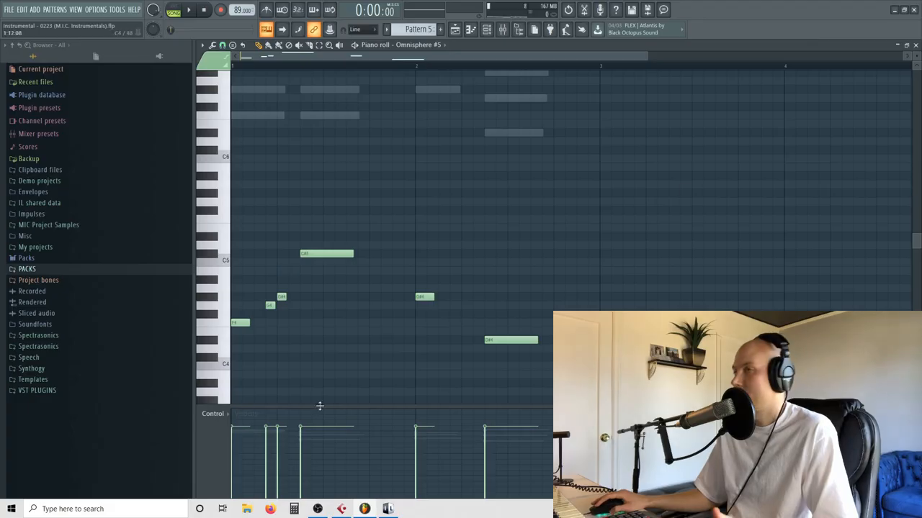
click(189, 10)
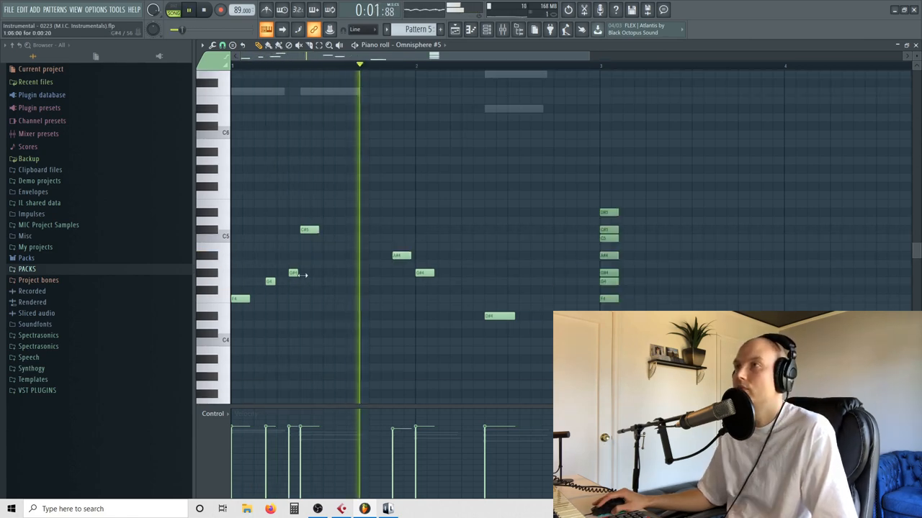
click(203, 9)
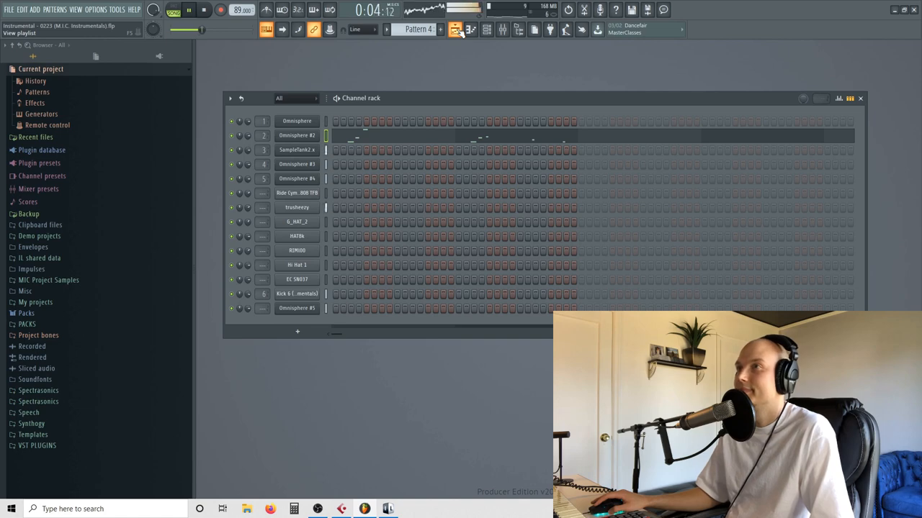
Step: Paint the bassline pattern clips onto Track 9 across bars 1–4 in the playlist
click(487, 30)
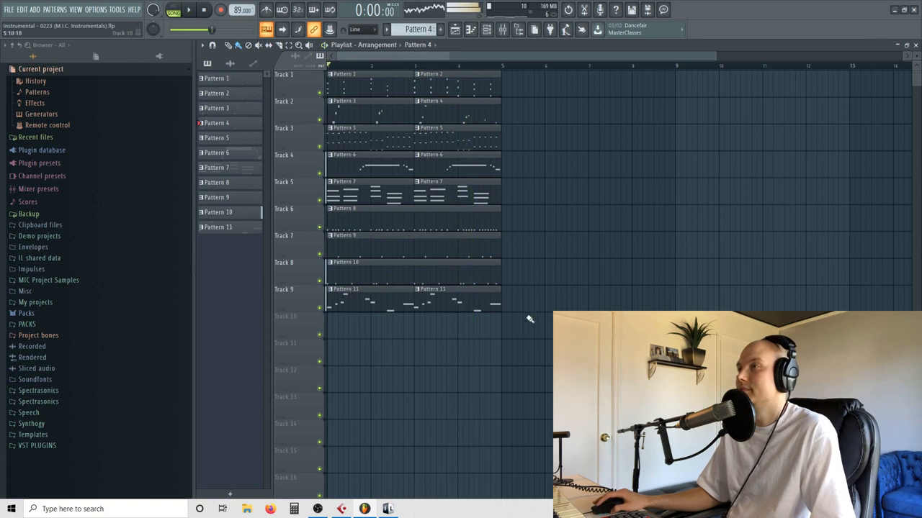
drag(328, 72, 651, 414)
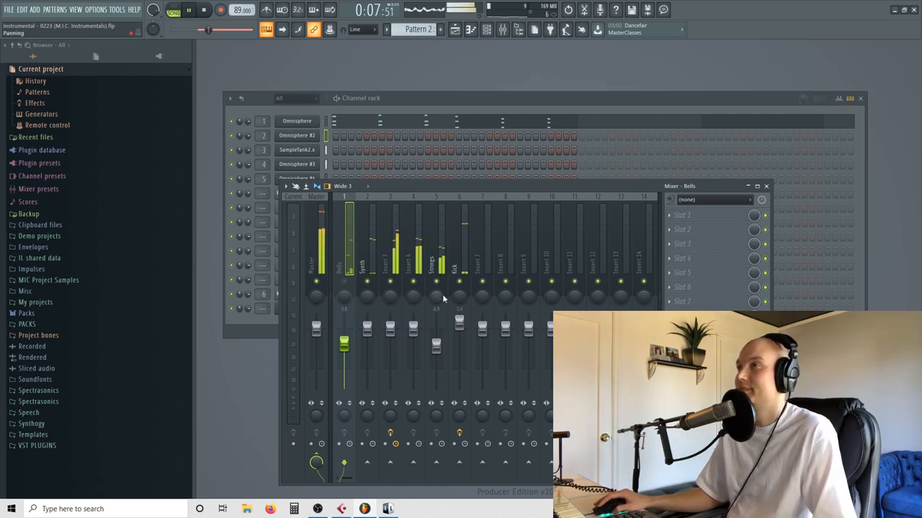
Step: Select the Strings insert in the Mixer while the beat plays
click(435, 259)
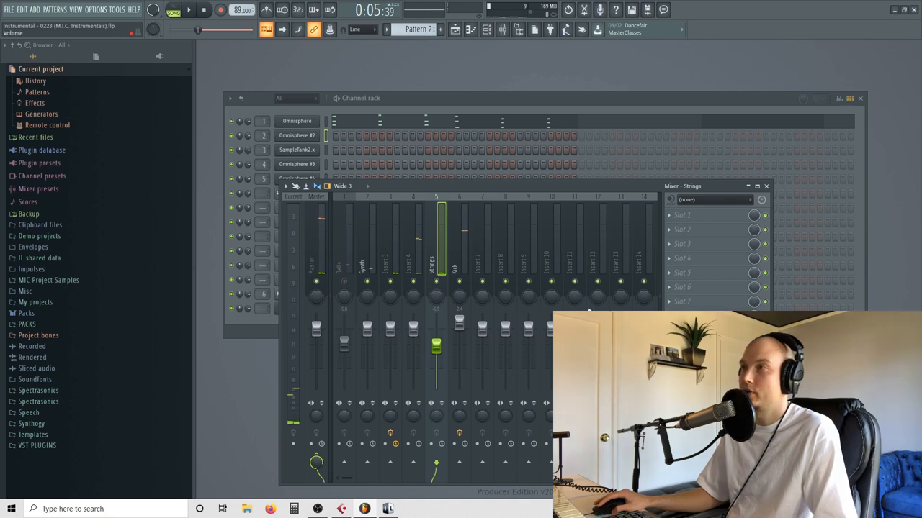